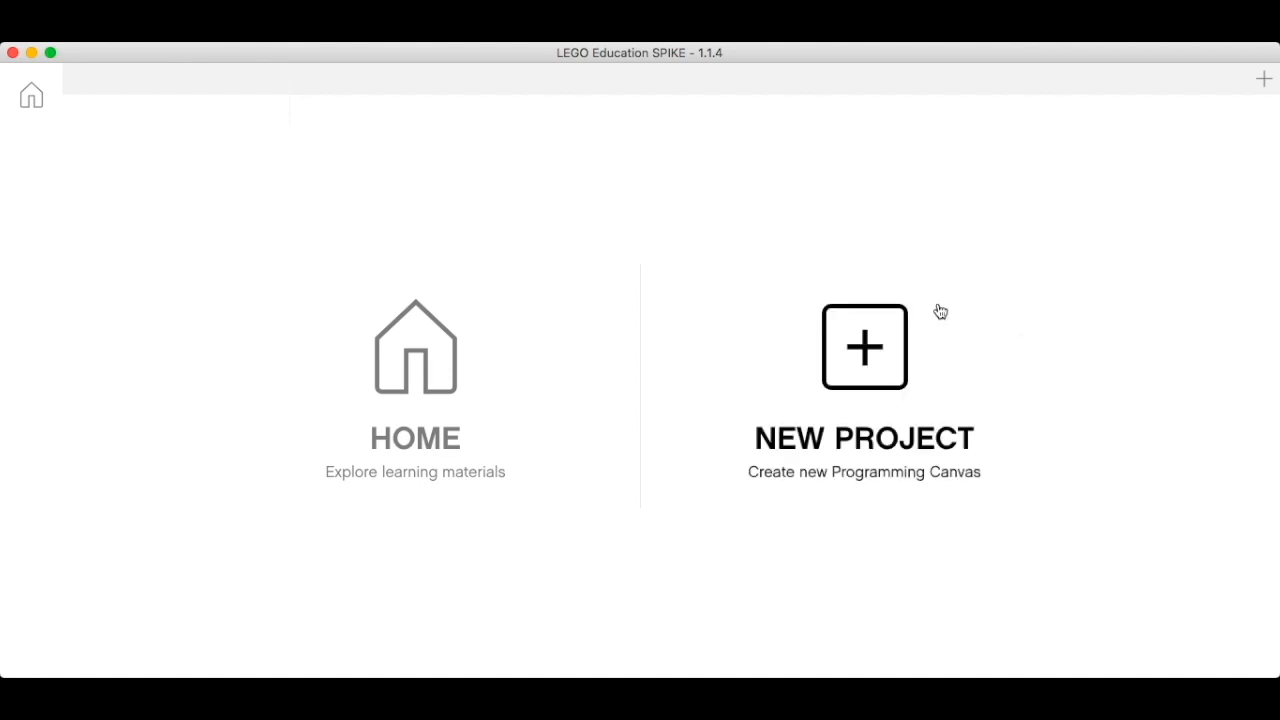
mouse_move(440, 372)
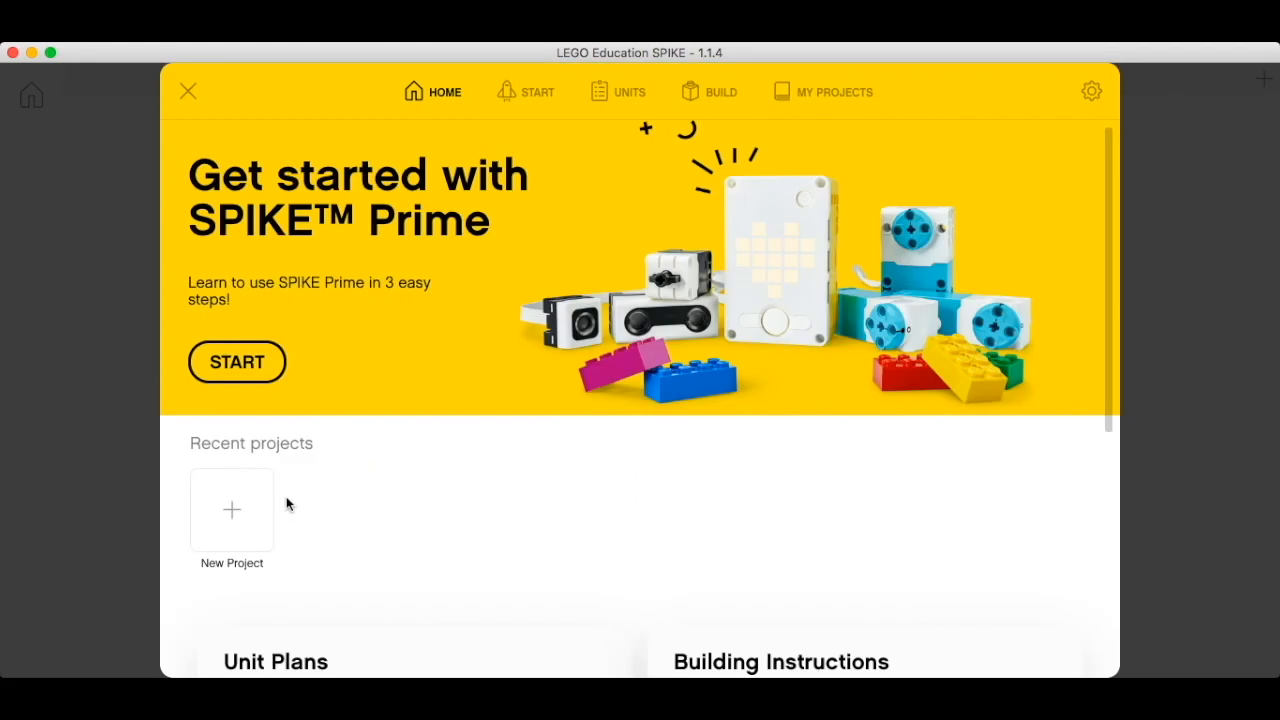
mouse_move(231, 511)
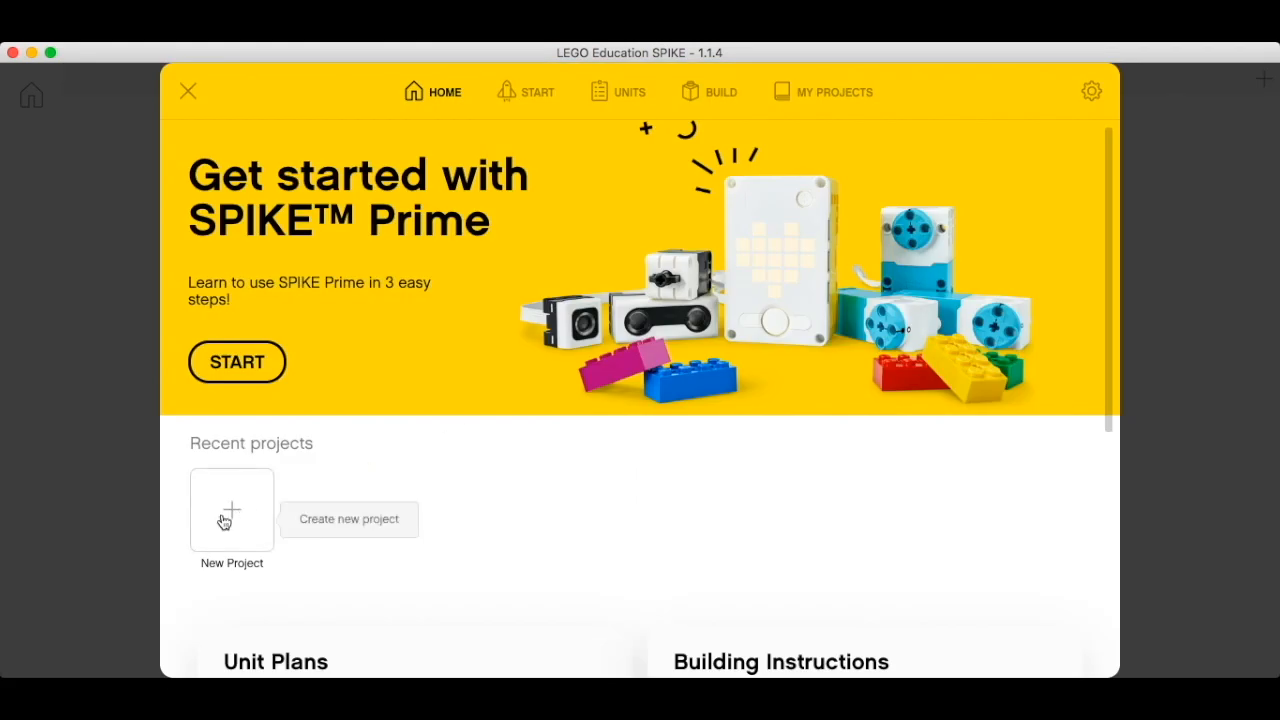
Step: Create a new blank Word Blocks project named Project 1 from the Home screen
left_click(231, 510)
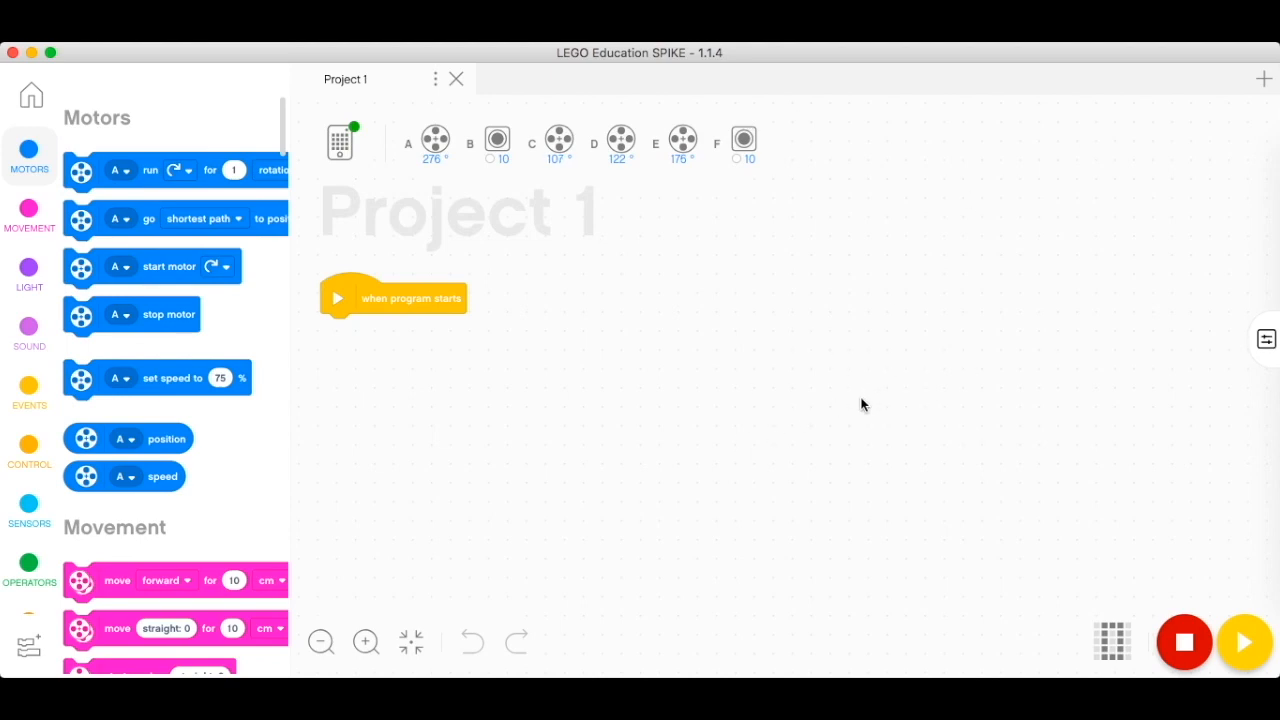
mouse_move(29, 210)
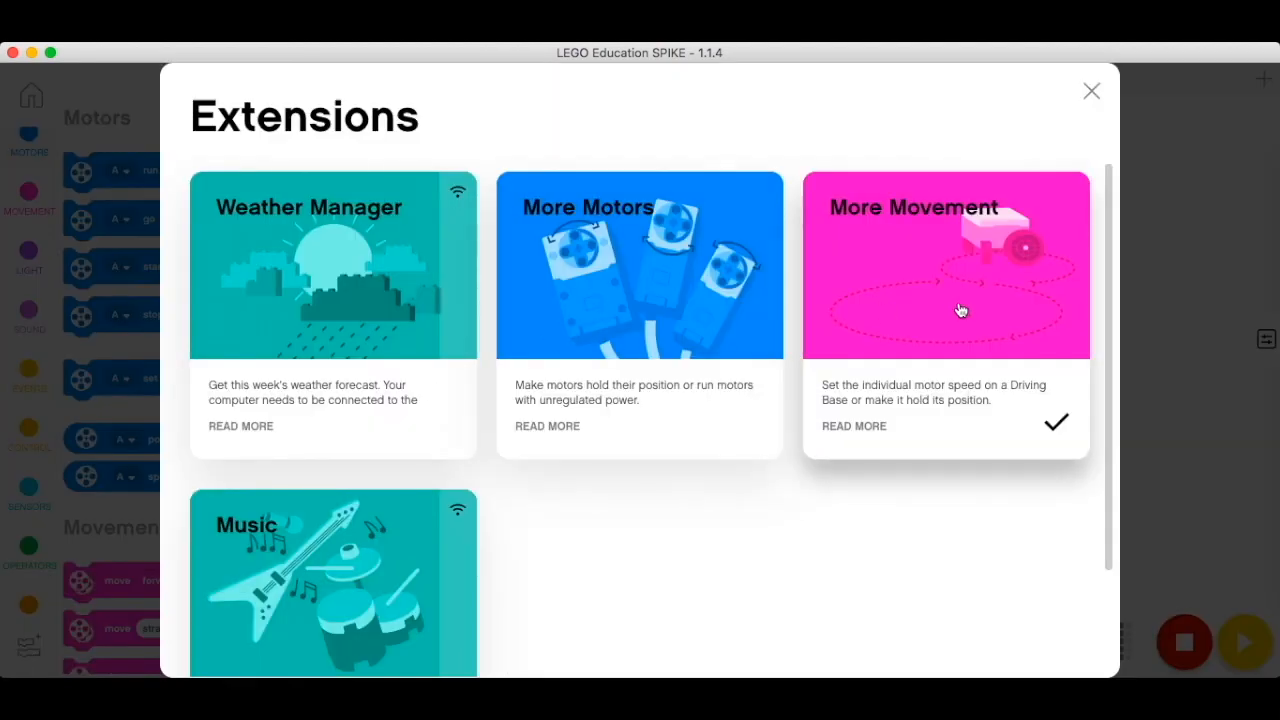
Step: Enable More Movement, review the hub's Dashboard and stored programs, then close the hub window
left_click(1090, 91)
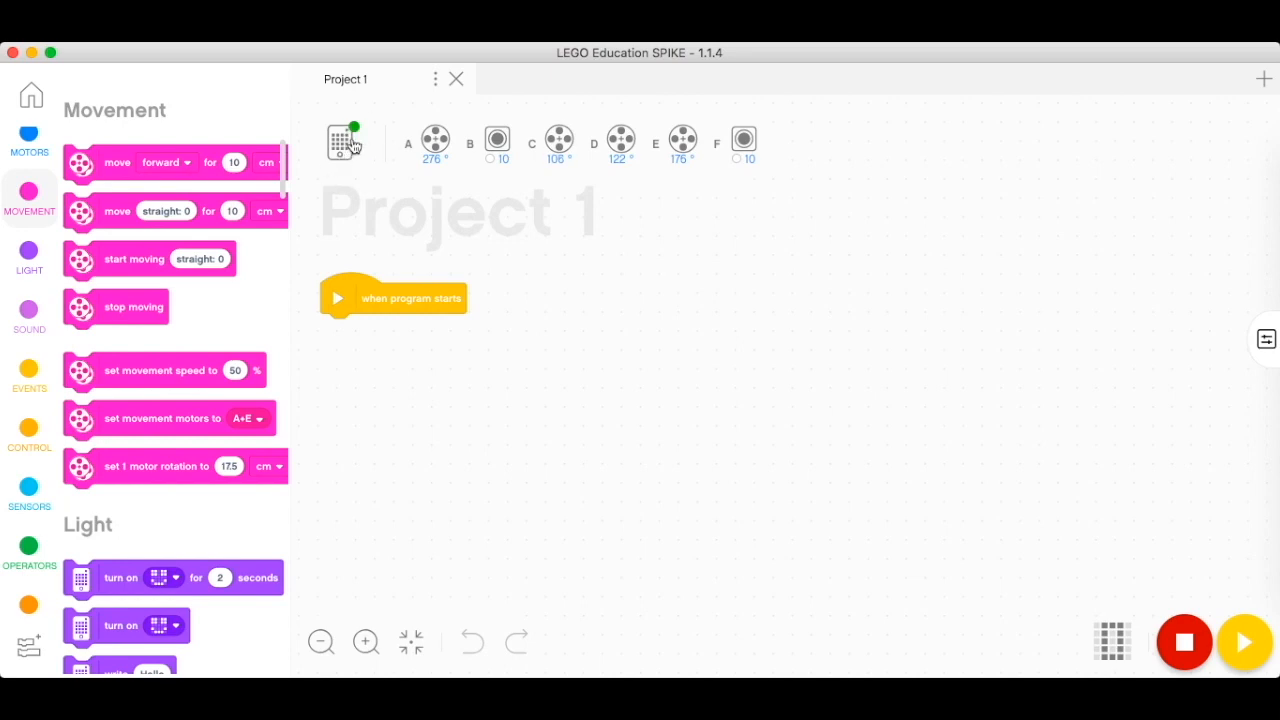
left_click(343, 140)
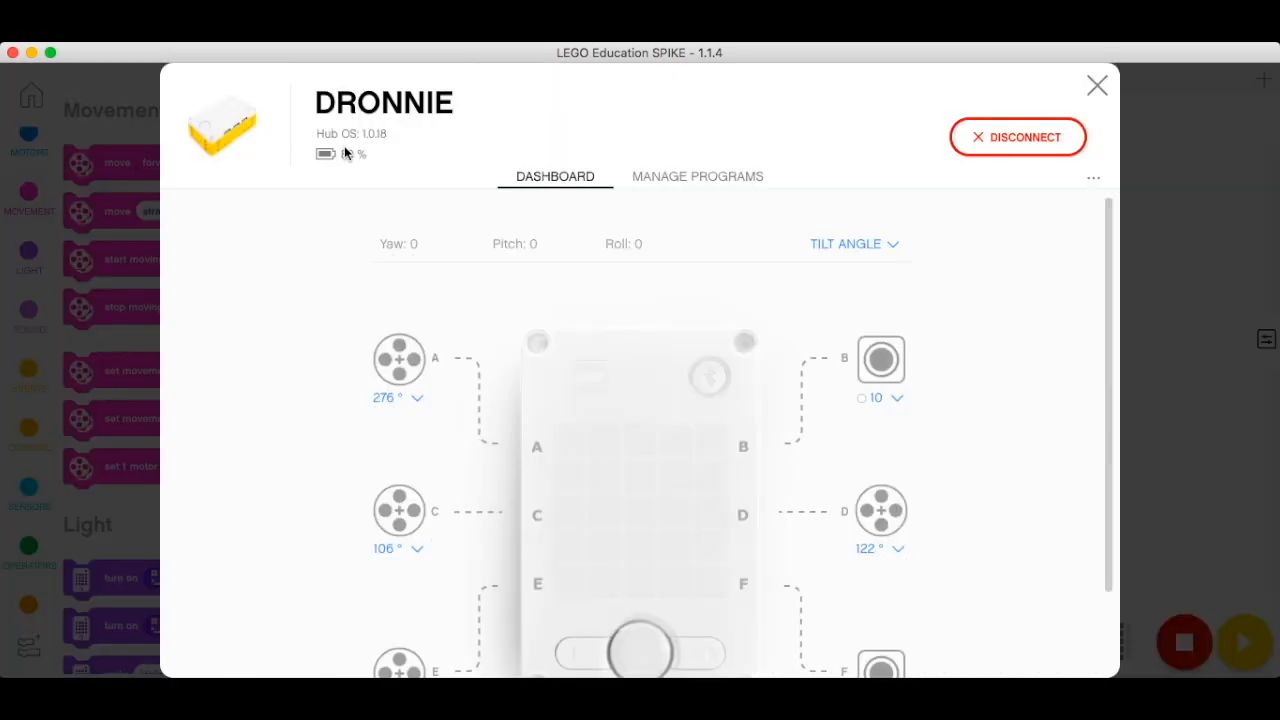
mouse_move(600, 135)
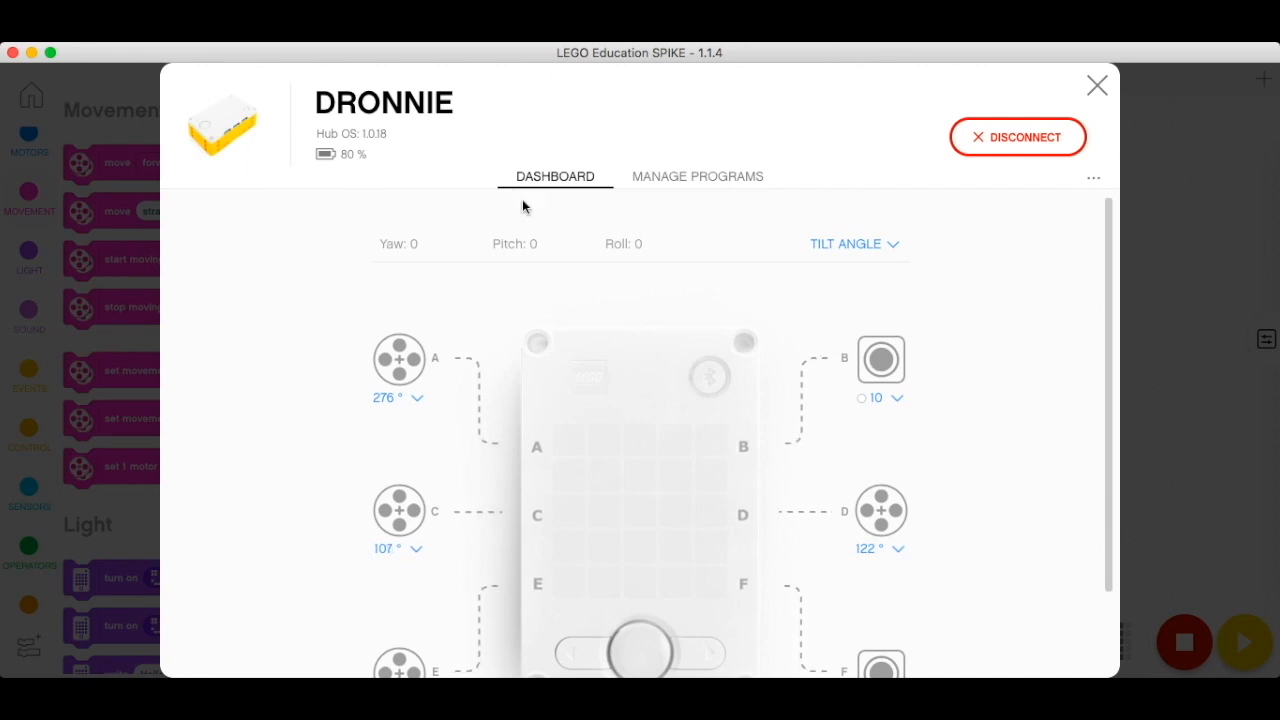
left_click(697, 176)
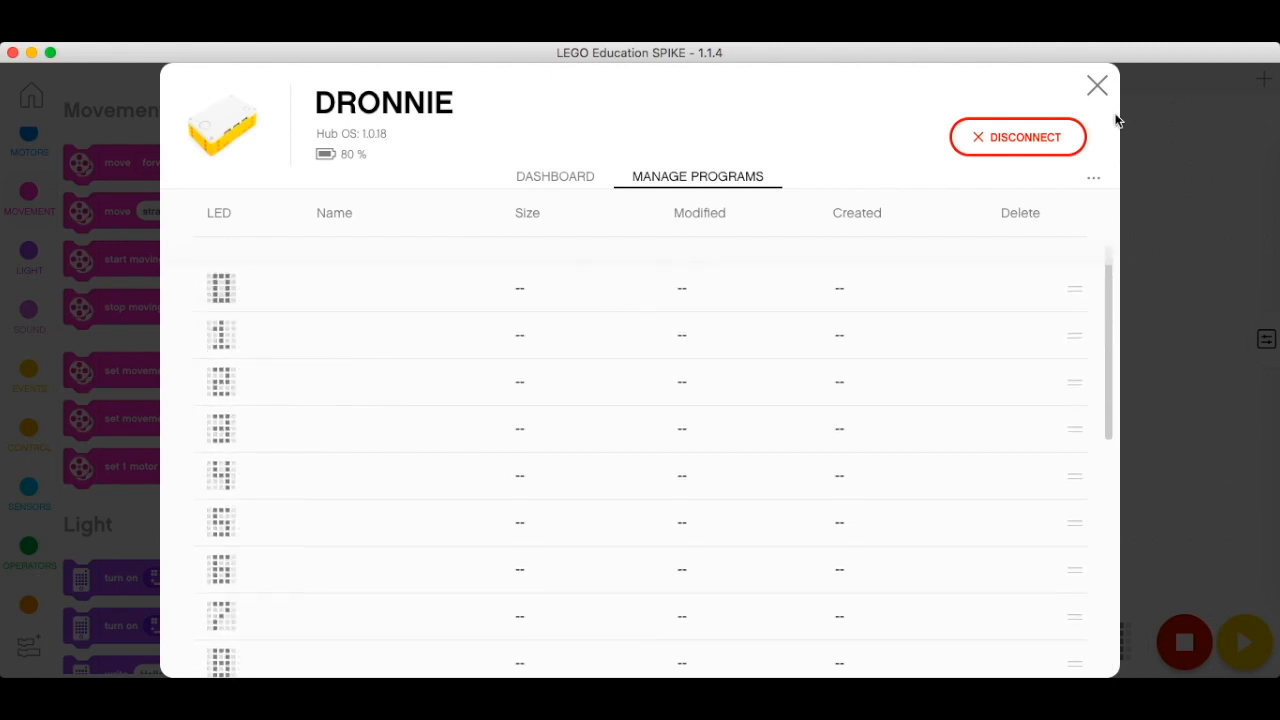
left_click(1096, 85)
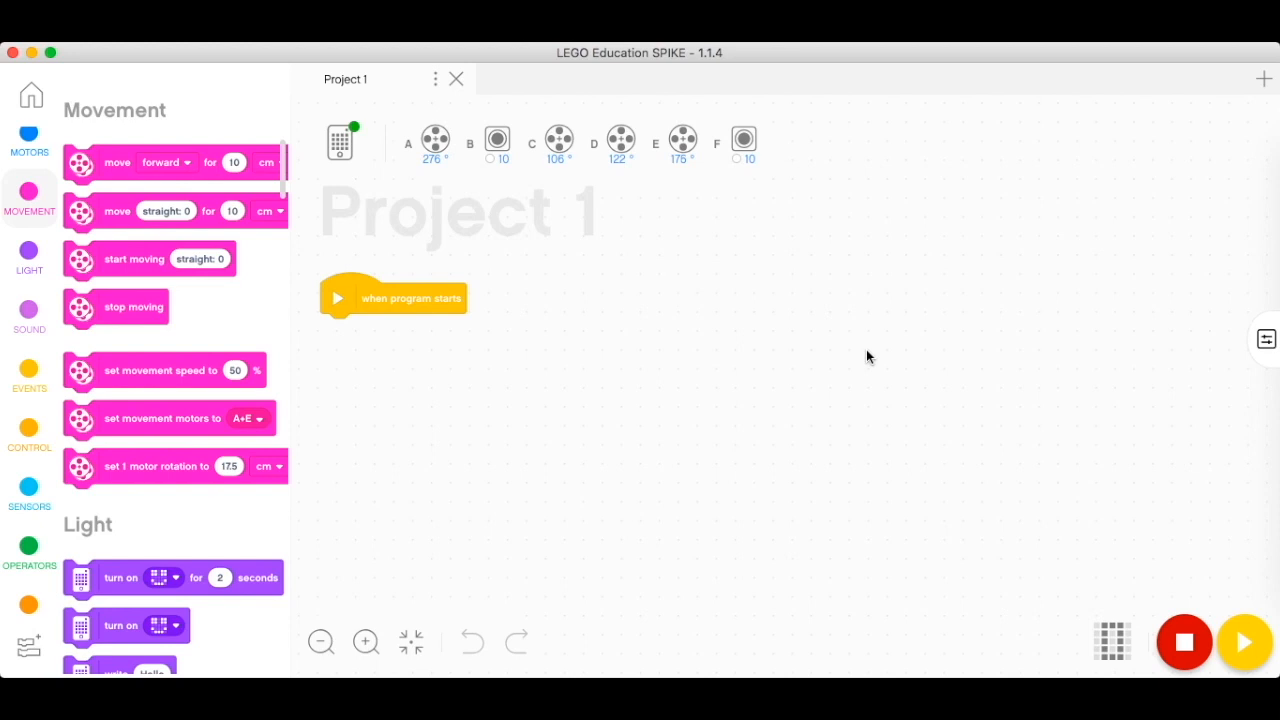
mouse_move(396, 413)
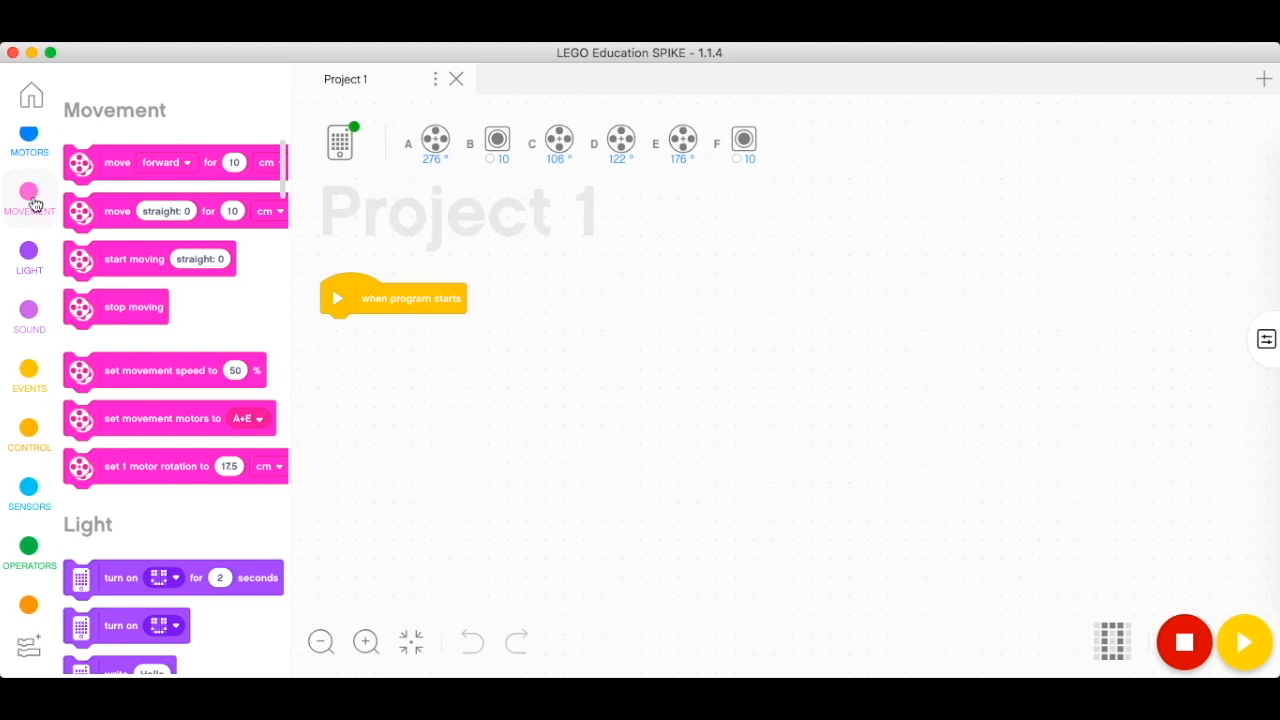
mouse_move(165, 290)
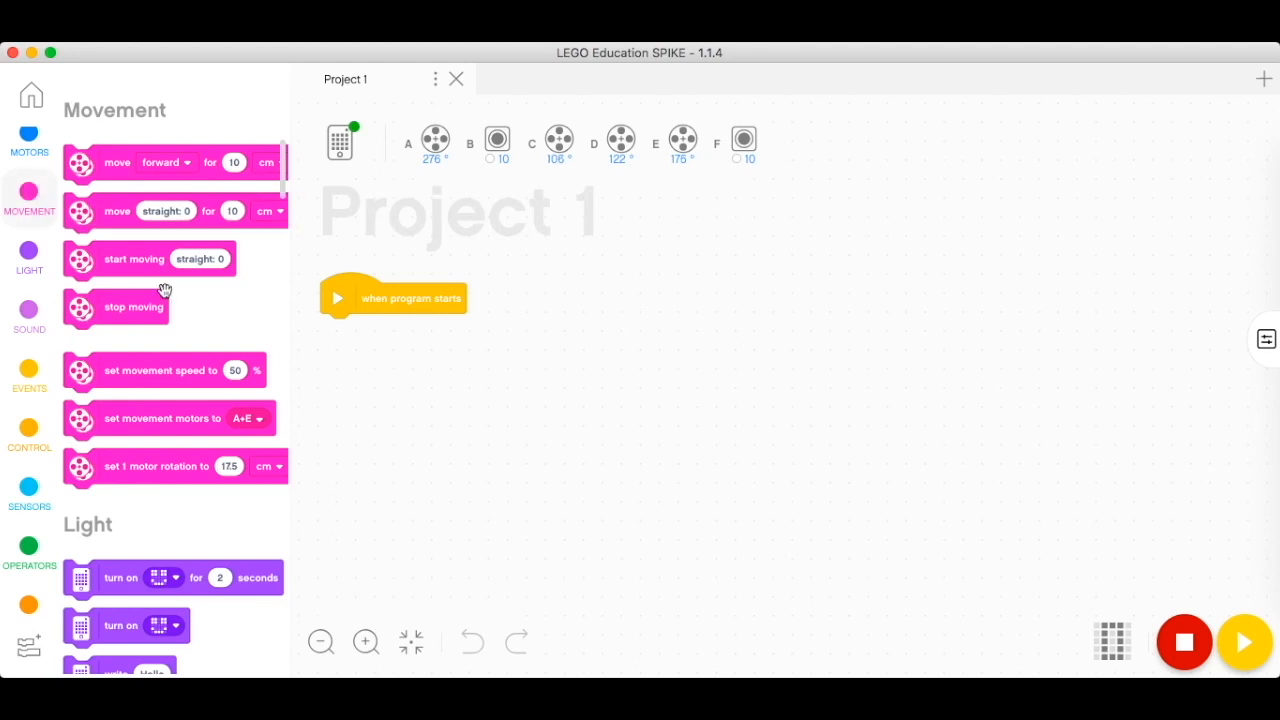
mouse_move(143, 428)
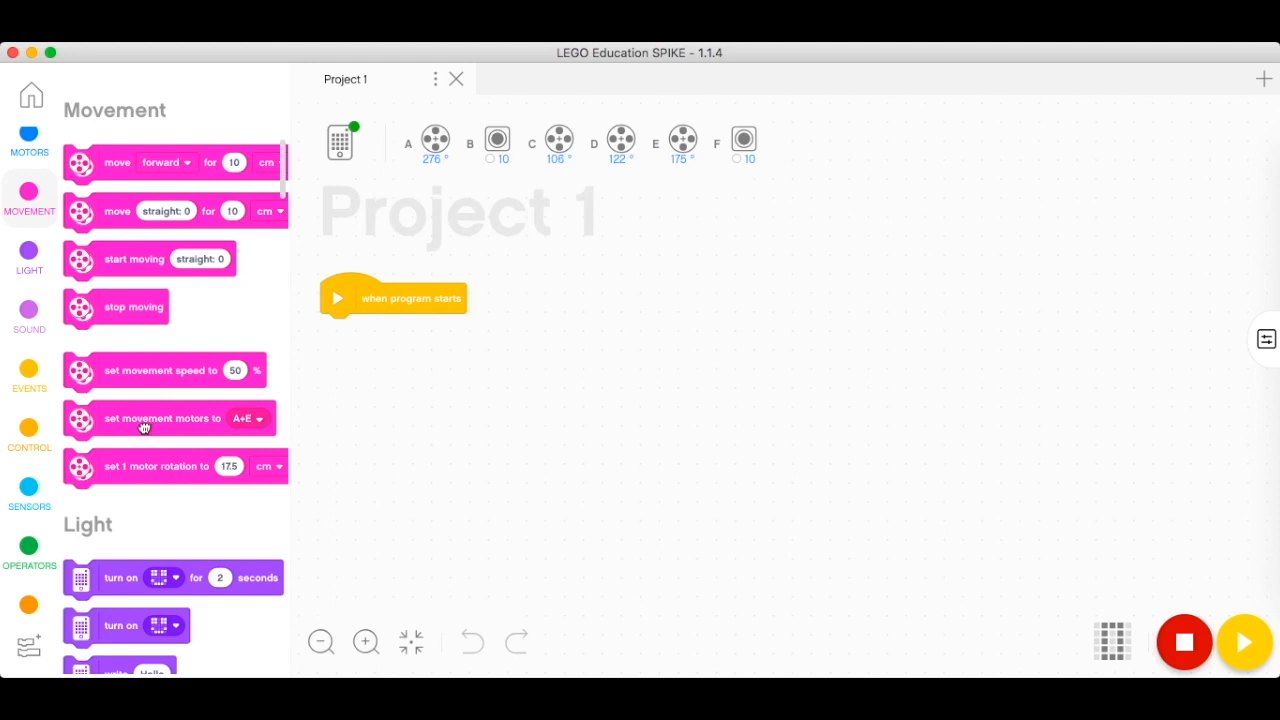
Step: Attach 'set movement motors to' under 'when program starts' and choose motors E+A
left_click_drag(170, 418, 363, 380)
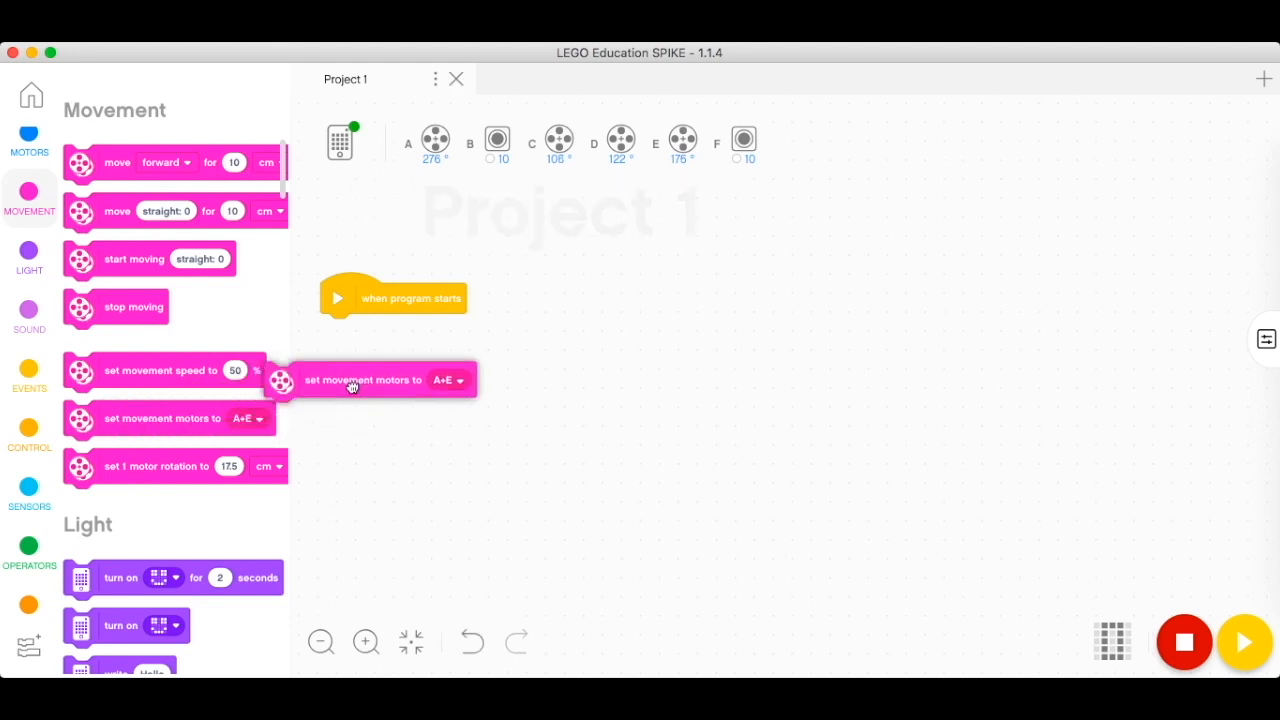
left_click_drag(363, 379, 419, 331)
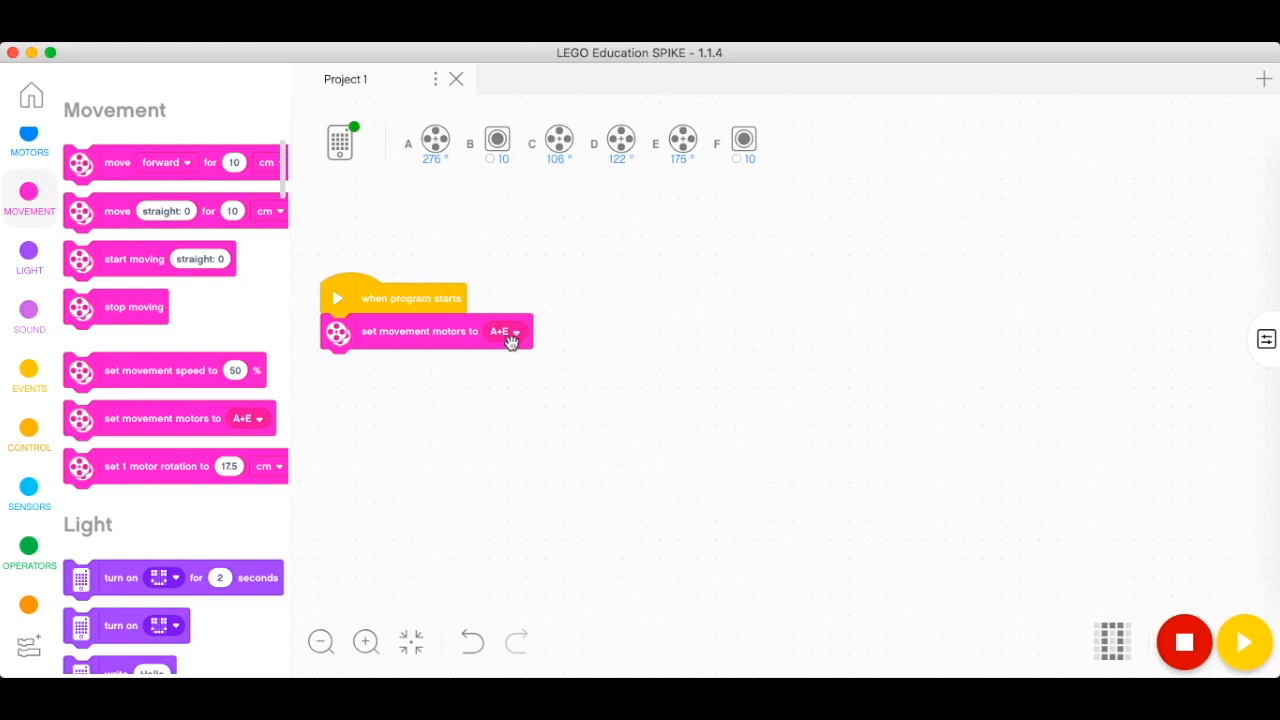
left_click(503, 331)
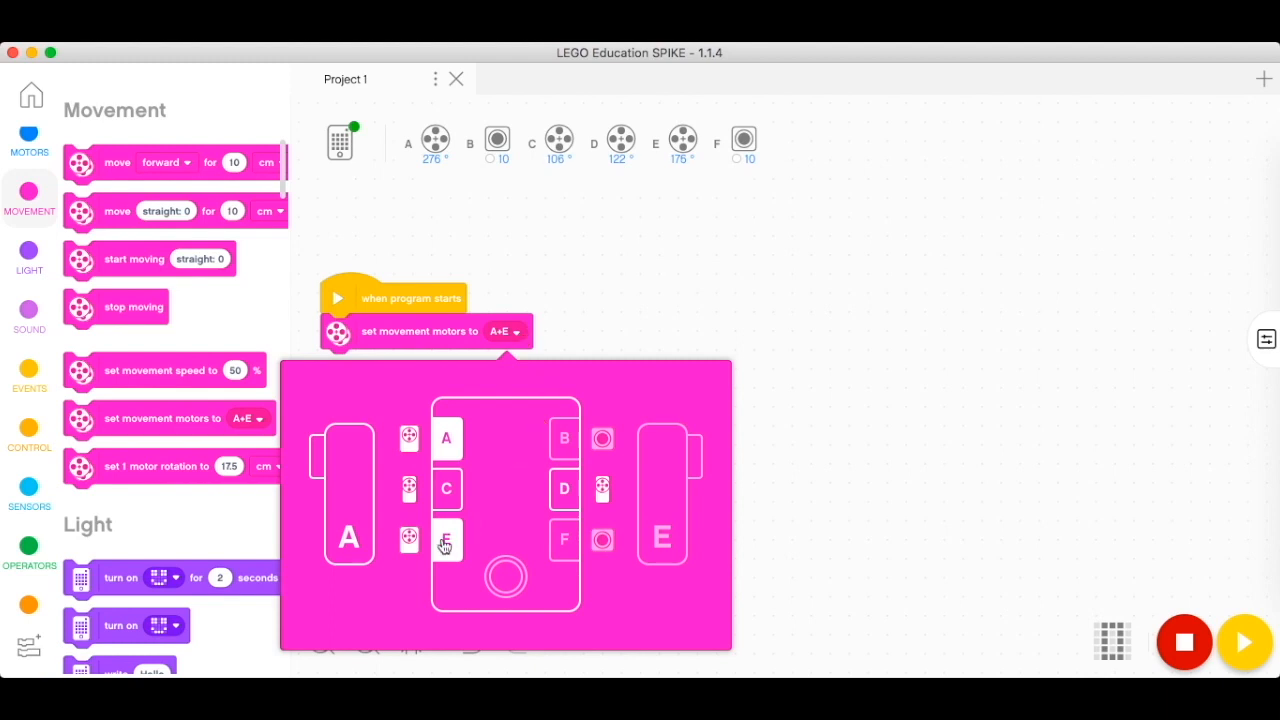
left_click(446, 540)
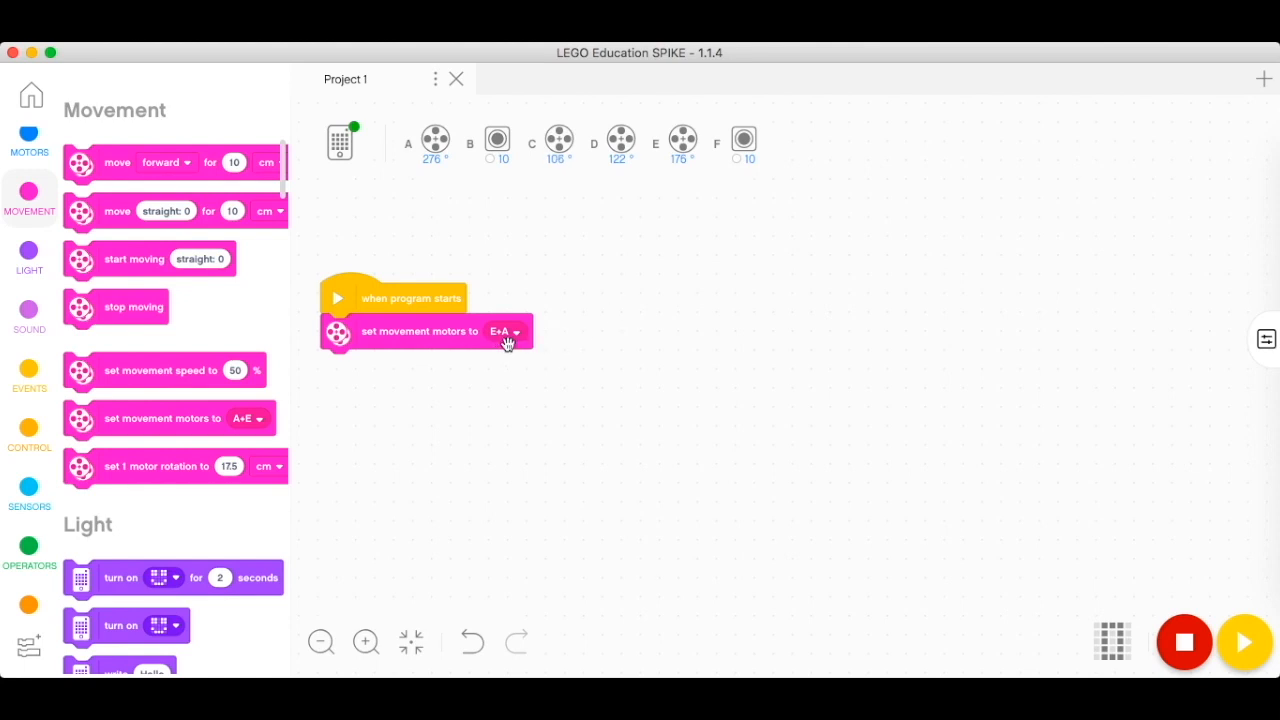
mouse_move(585, 363)
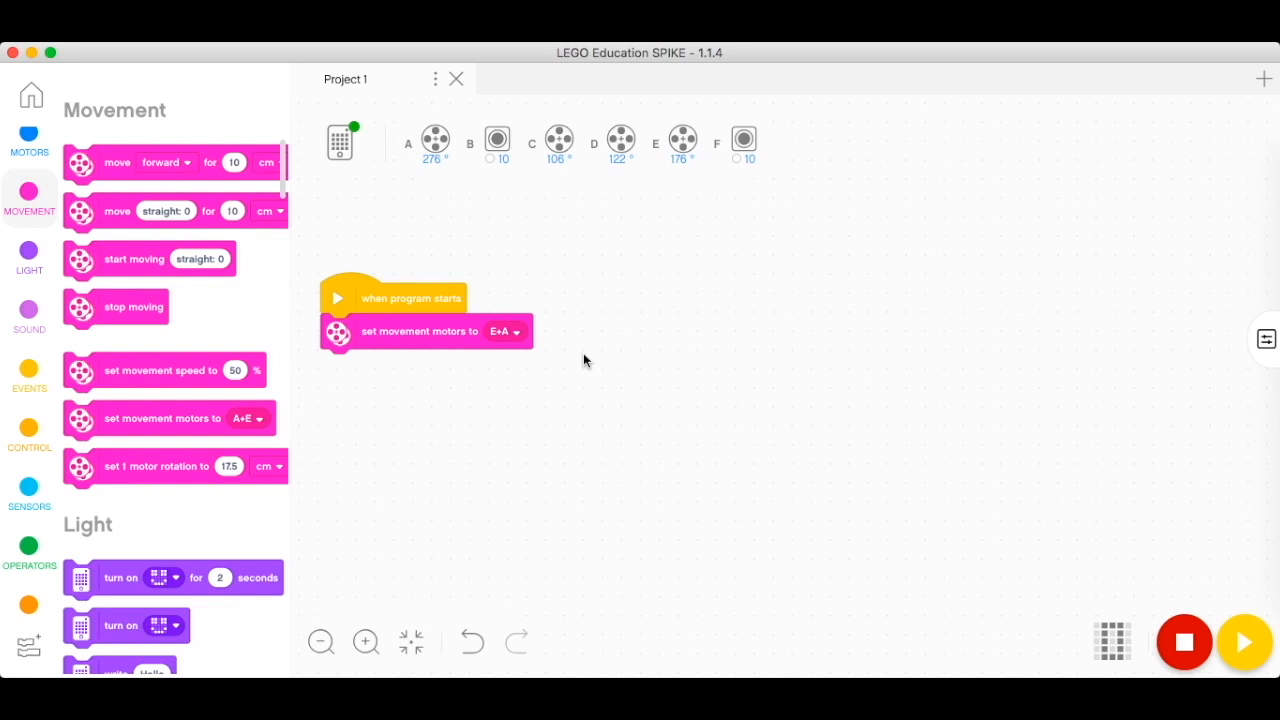
Step: Add a 50% movement speed block and a 'brake at stop' block to the script
left_click_drag(160, 370, 393, 373)
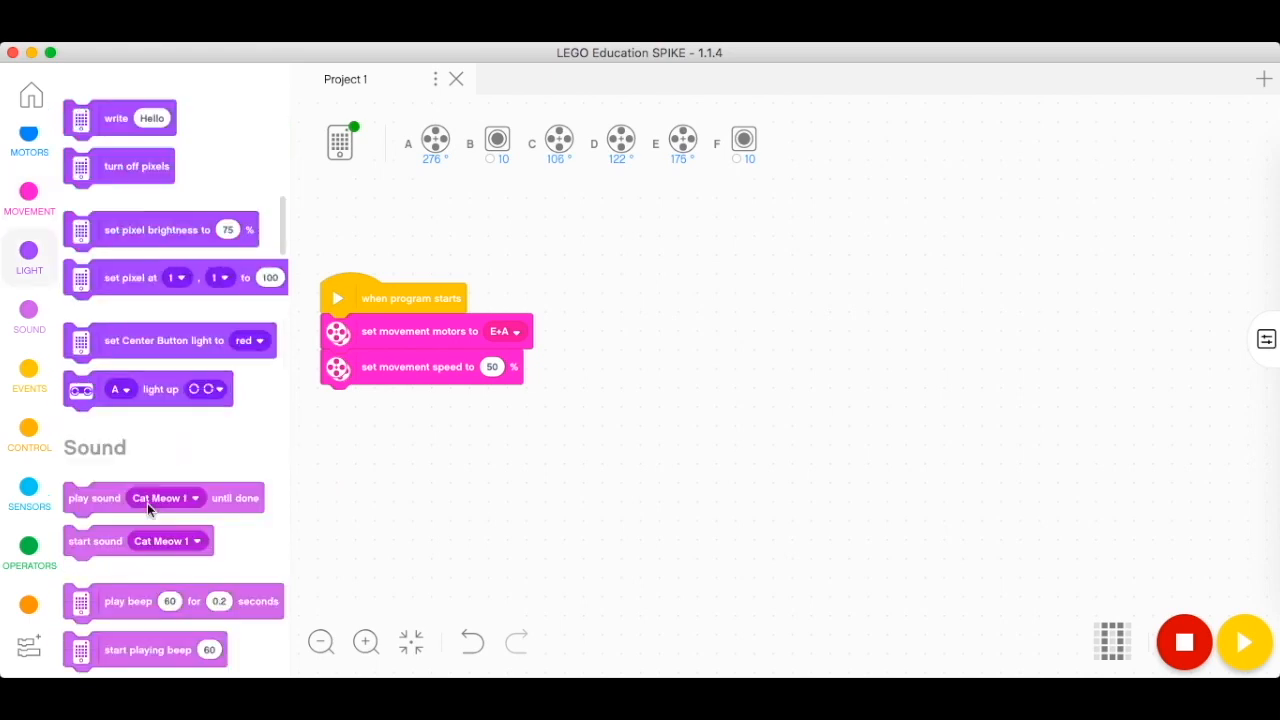
scroll("down", 3)
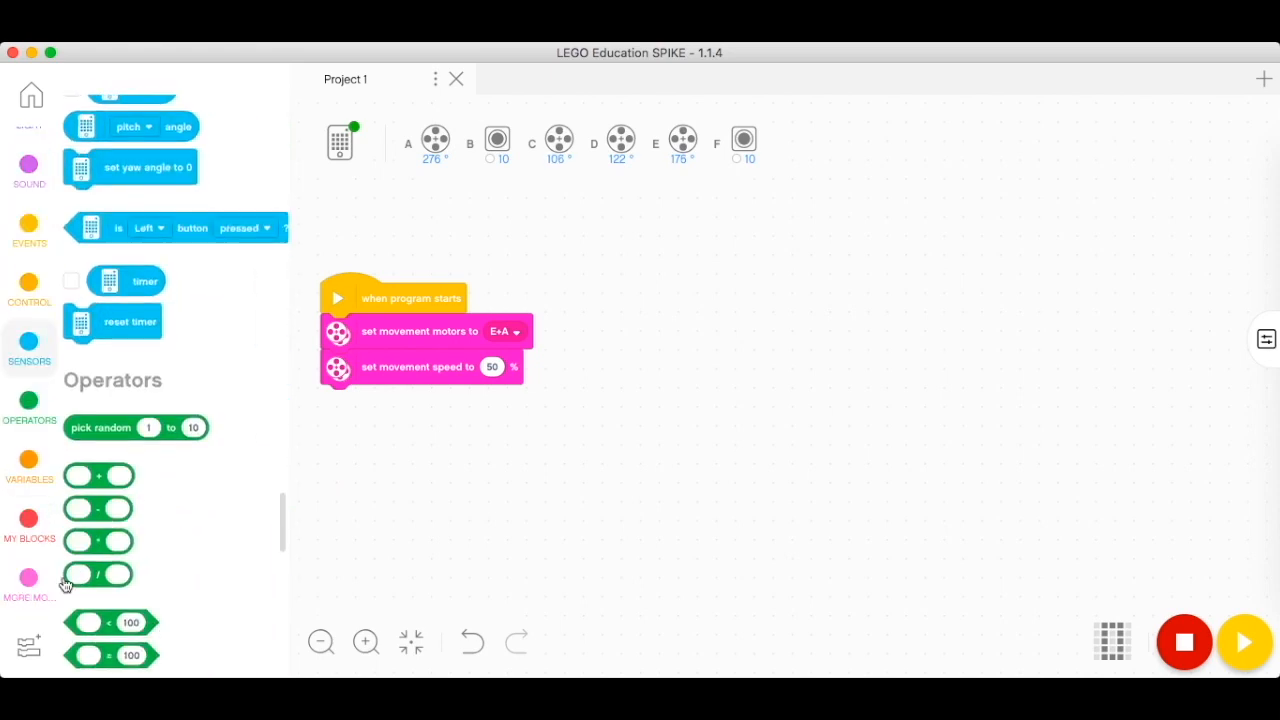
left_click(29, 578)
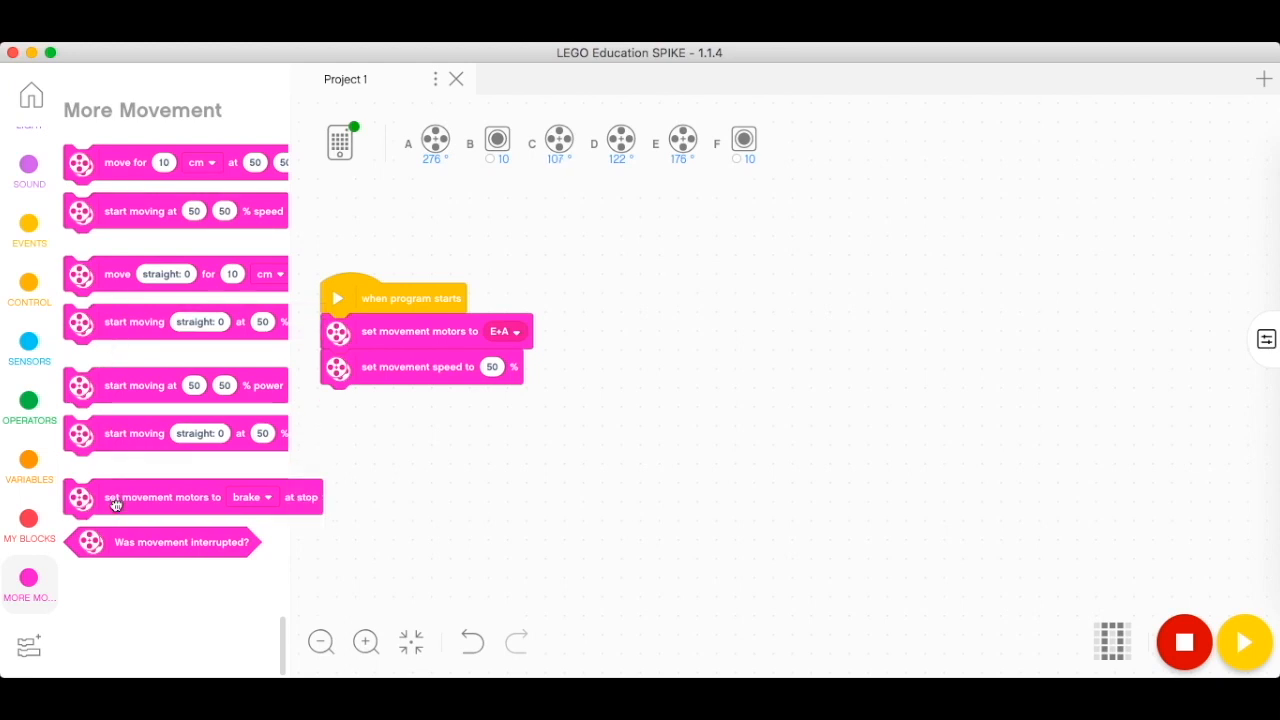
left_click_drag(160, 497, 450, 402)
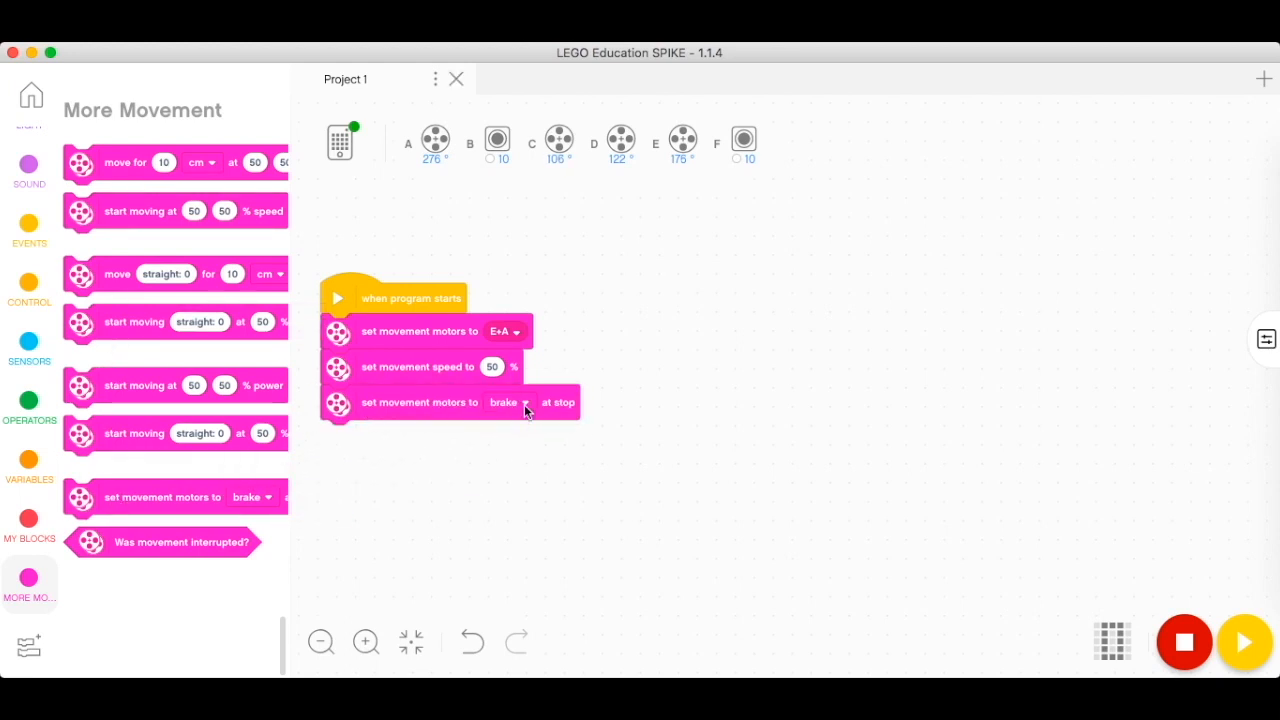
left_click(518, 402)
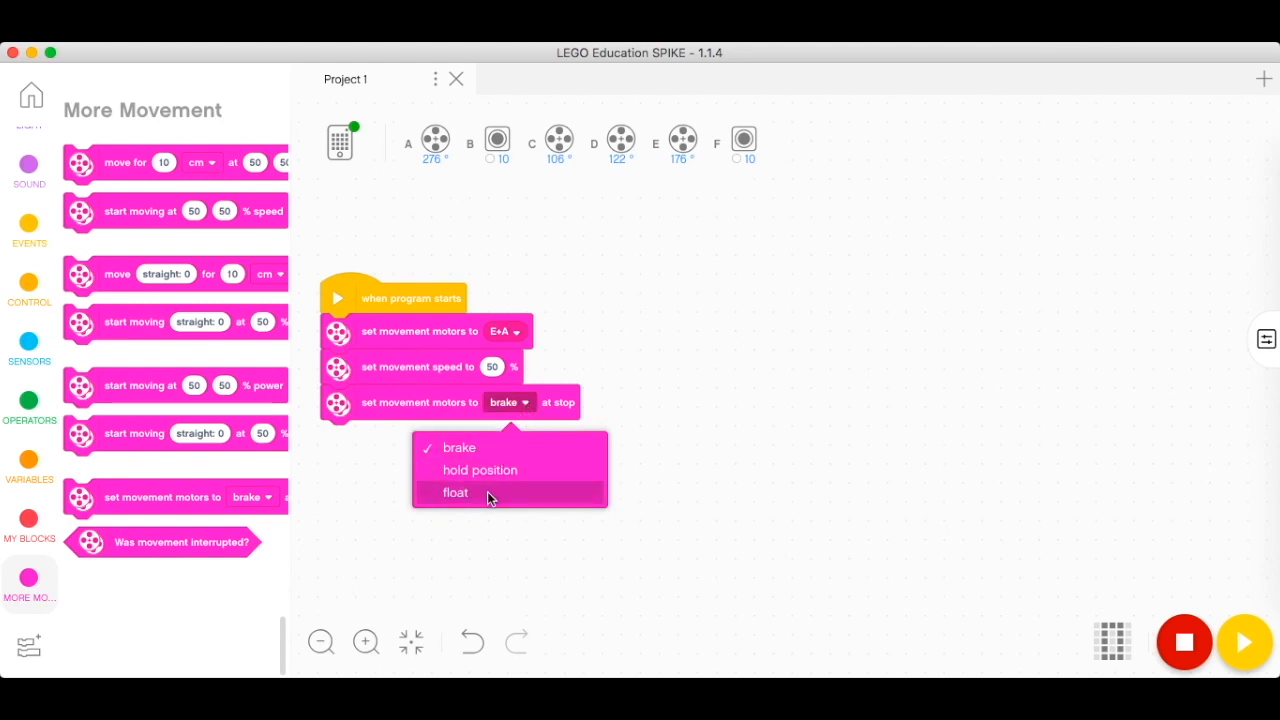
mouse_move(497, 453)
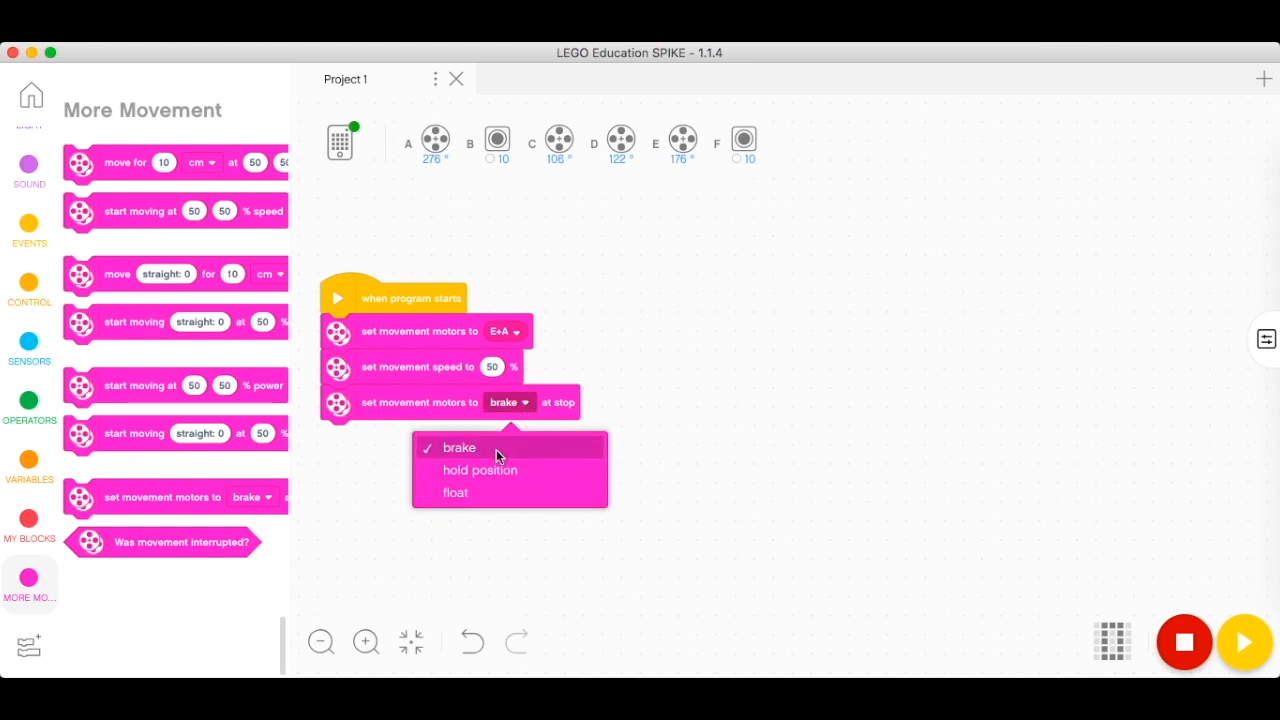
mouse_move(493, 470)
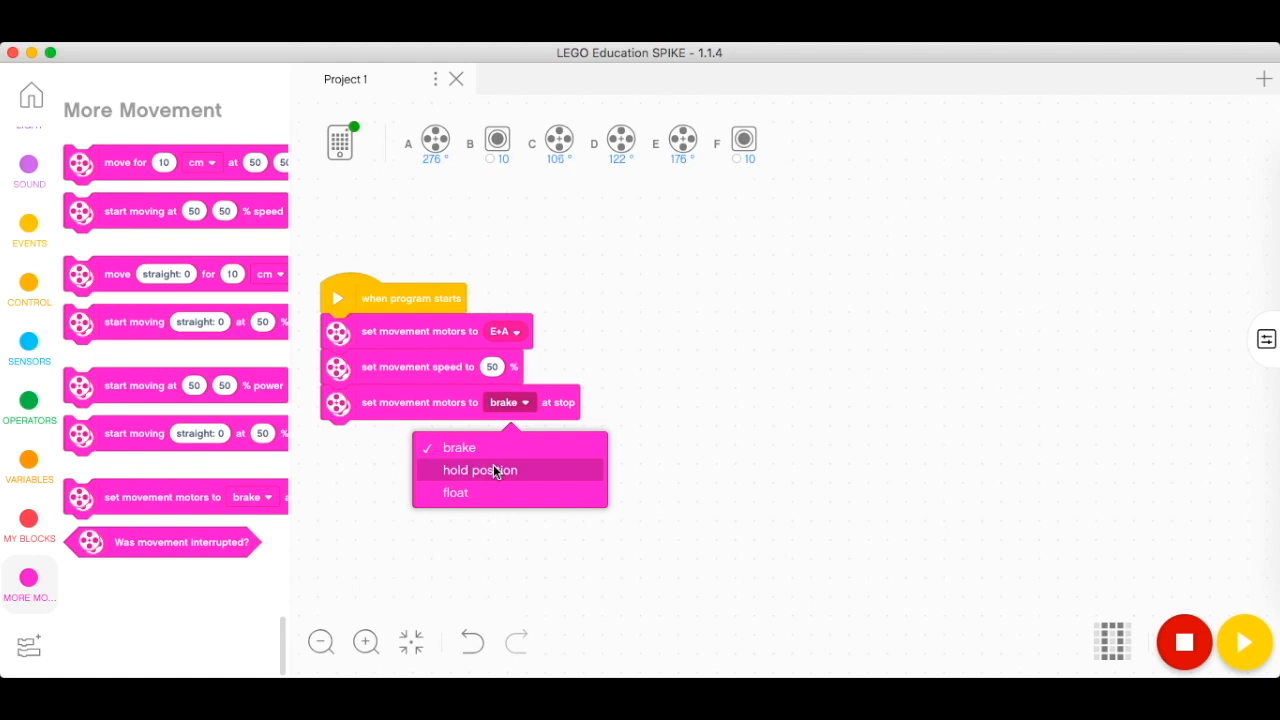
mouse_move(485, 492)
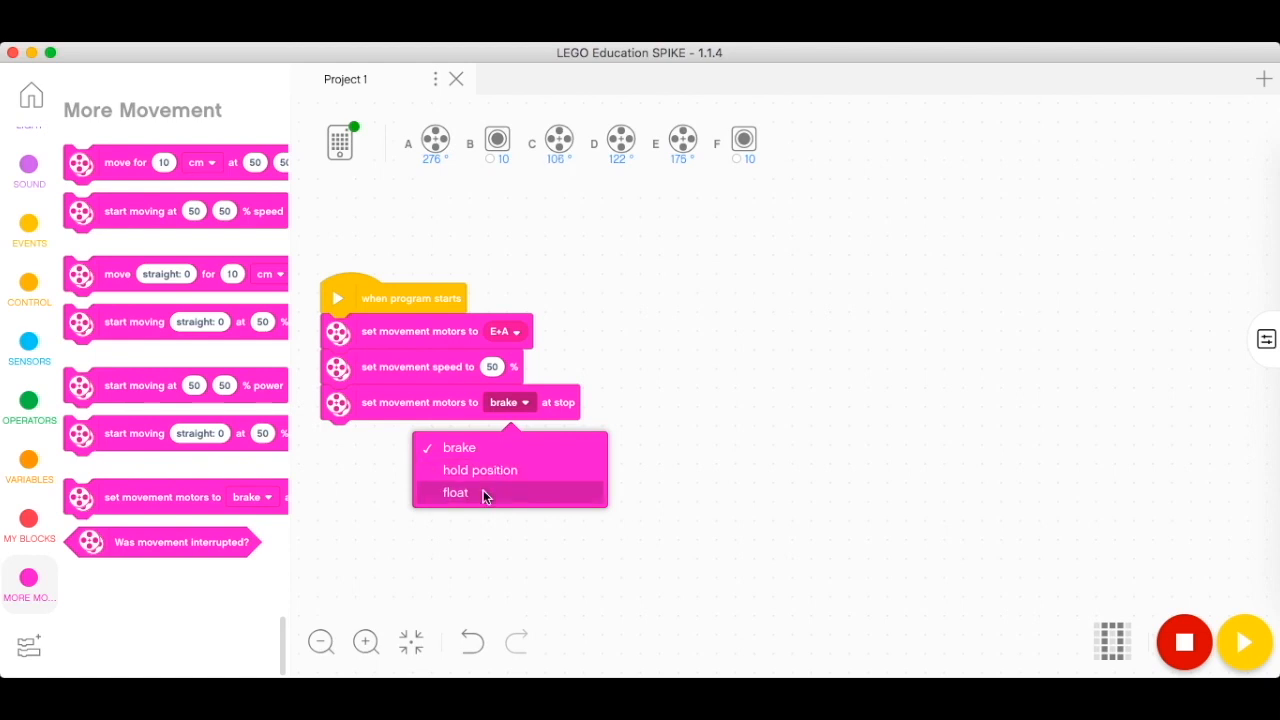
left_click(459, 447)
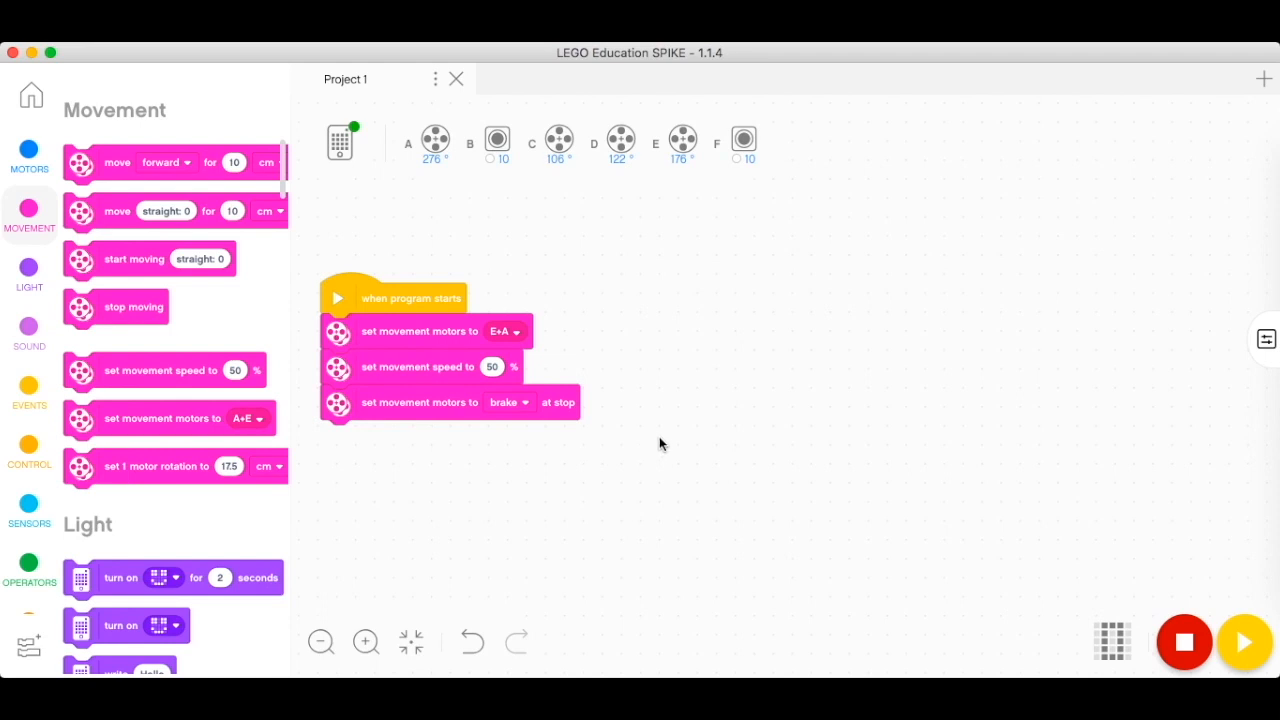
mouse_move(668, 431)
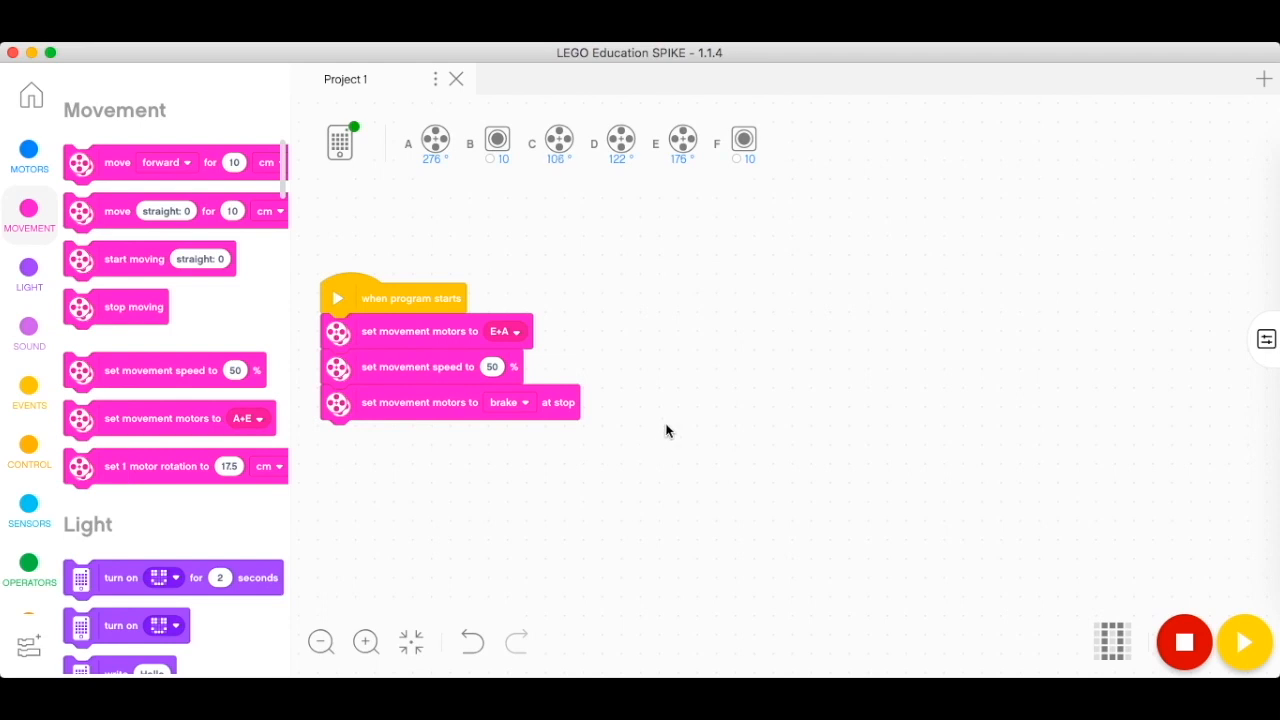
mouse_move(560, 370)
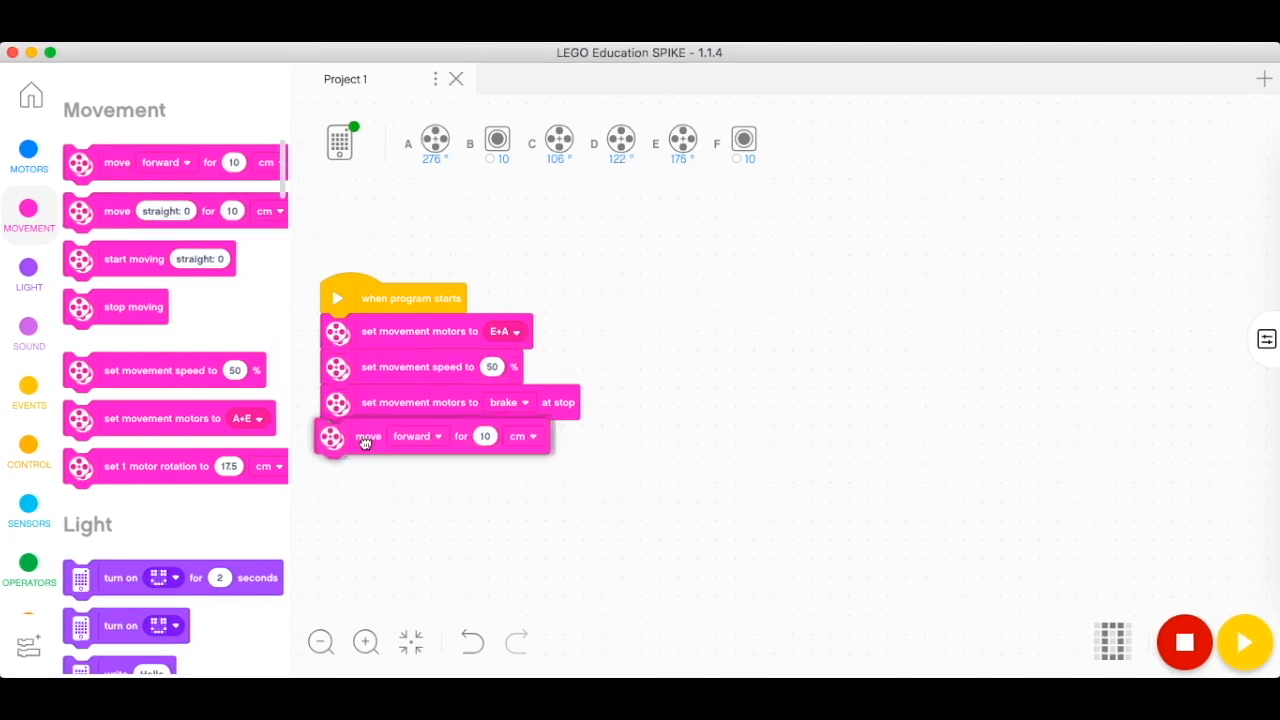
Step: Set the first move to 2.2 rotations and add a second move backward 2.2 rotations
left_click(524, 436)
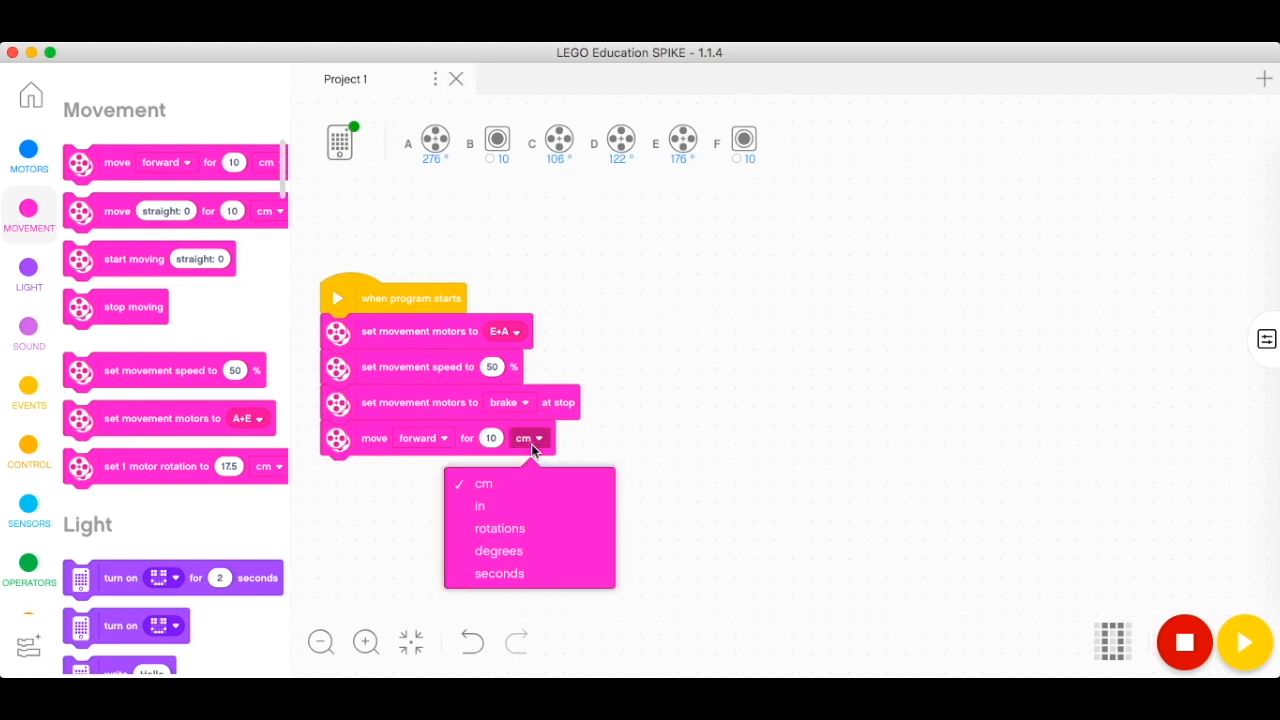
left_click(500, 528)
type("2.2")
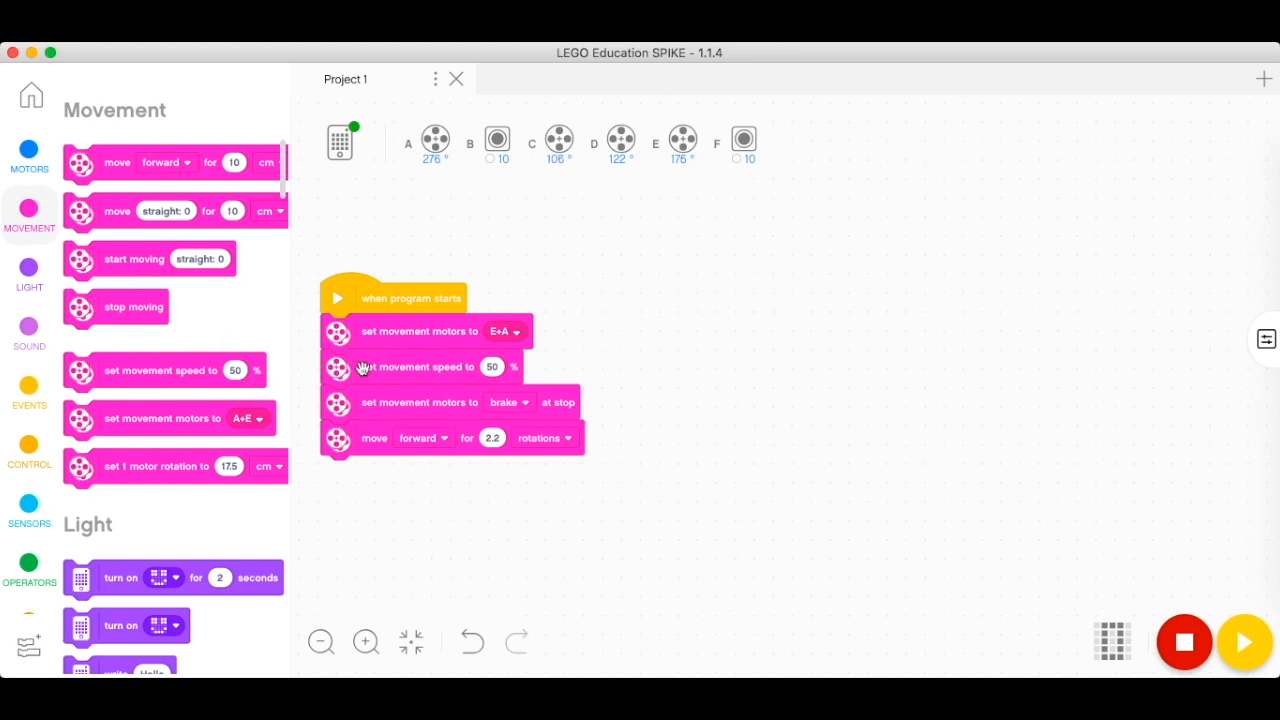
mouse_move(463, 462)
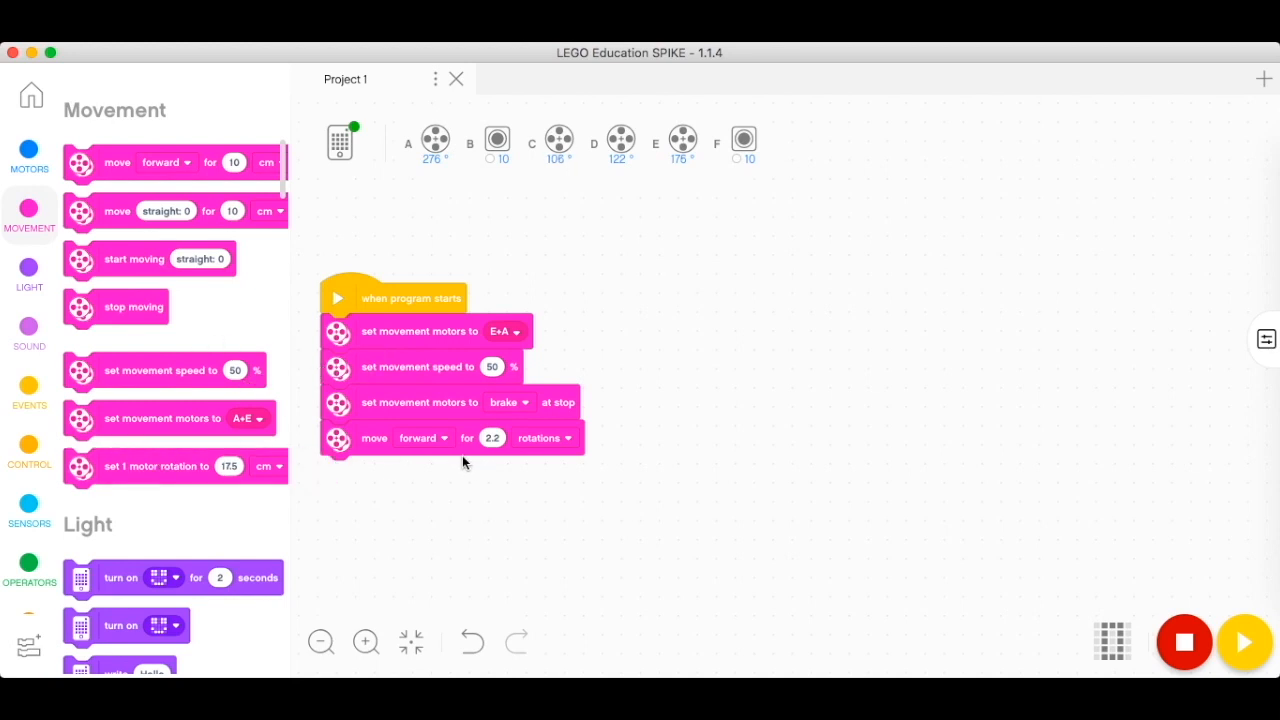
mouse_move(250, 465)
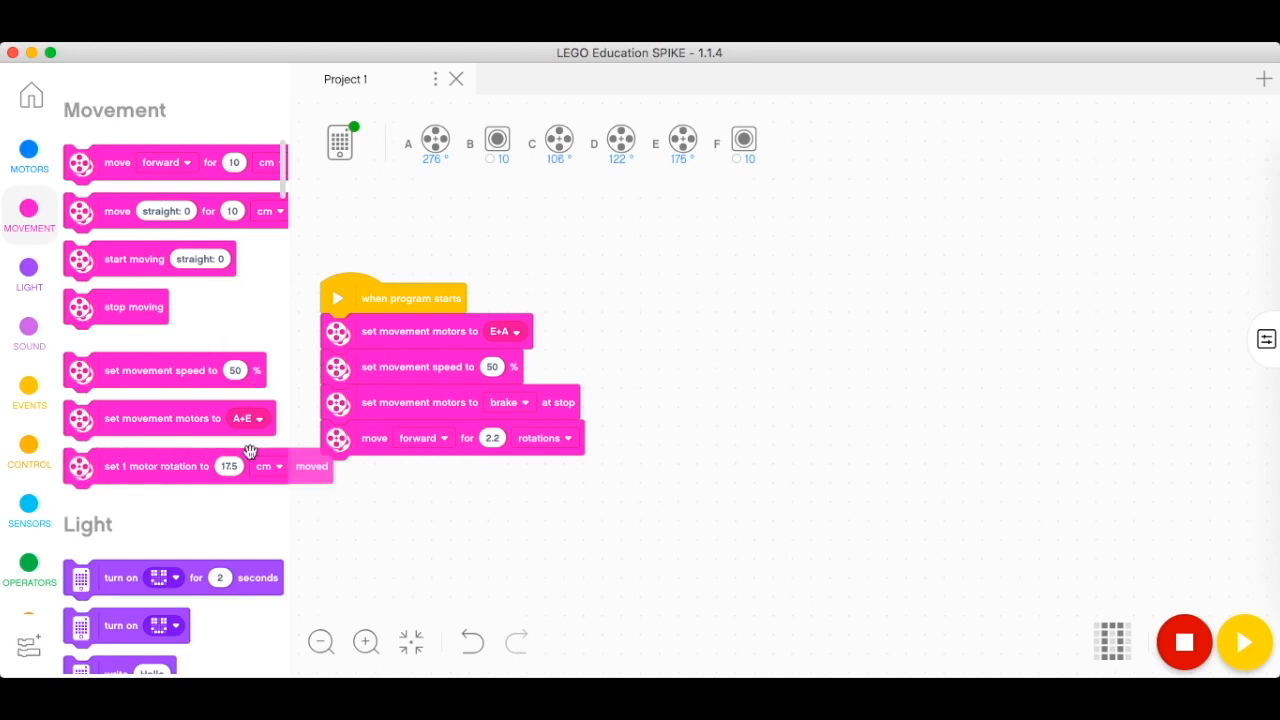
mouse_move(143, 445)
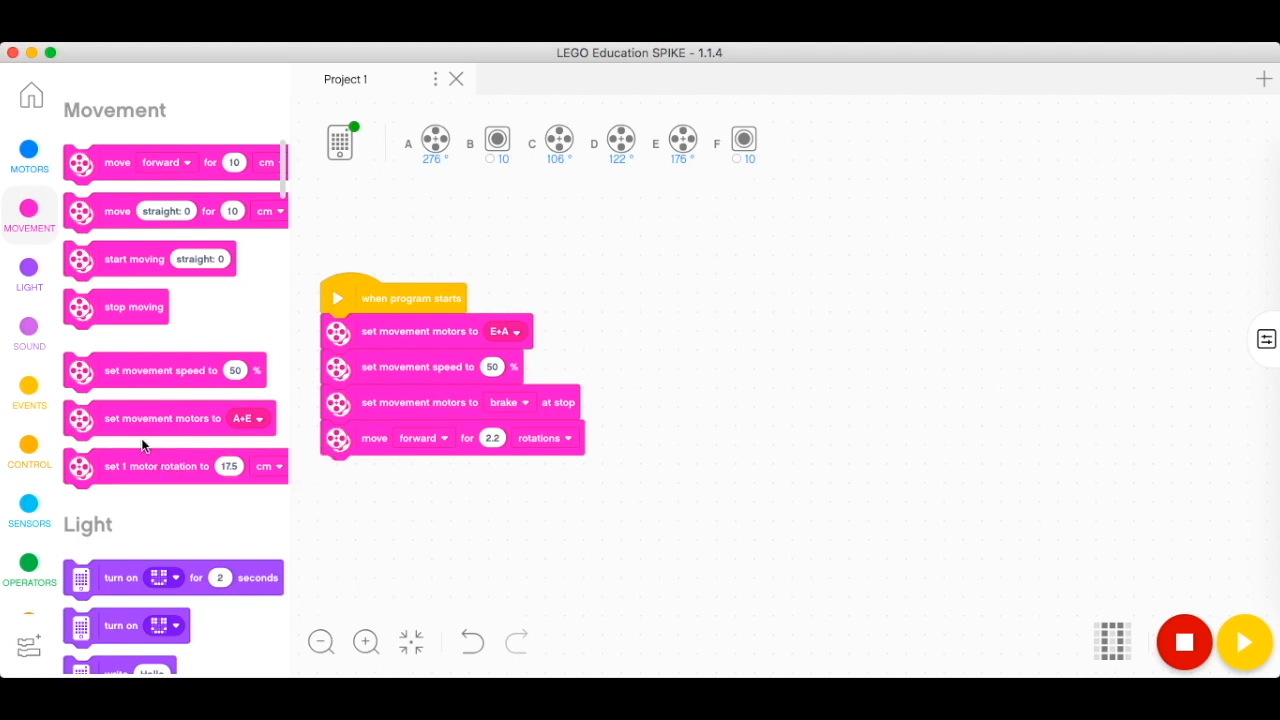
mouse_move(114, 252)
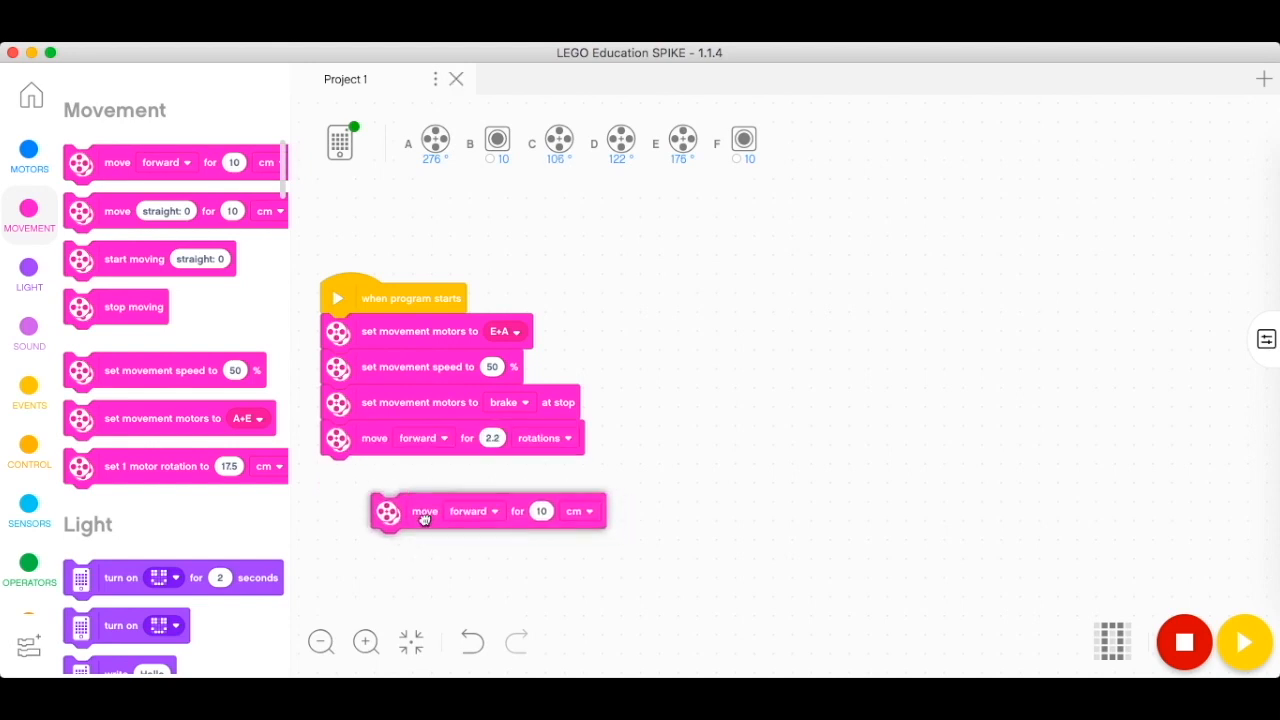
left_click_drag(488, 511, 438, 473)
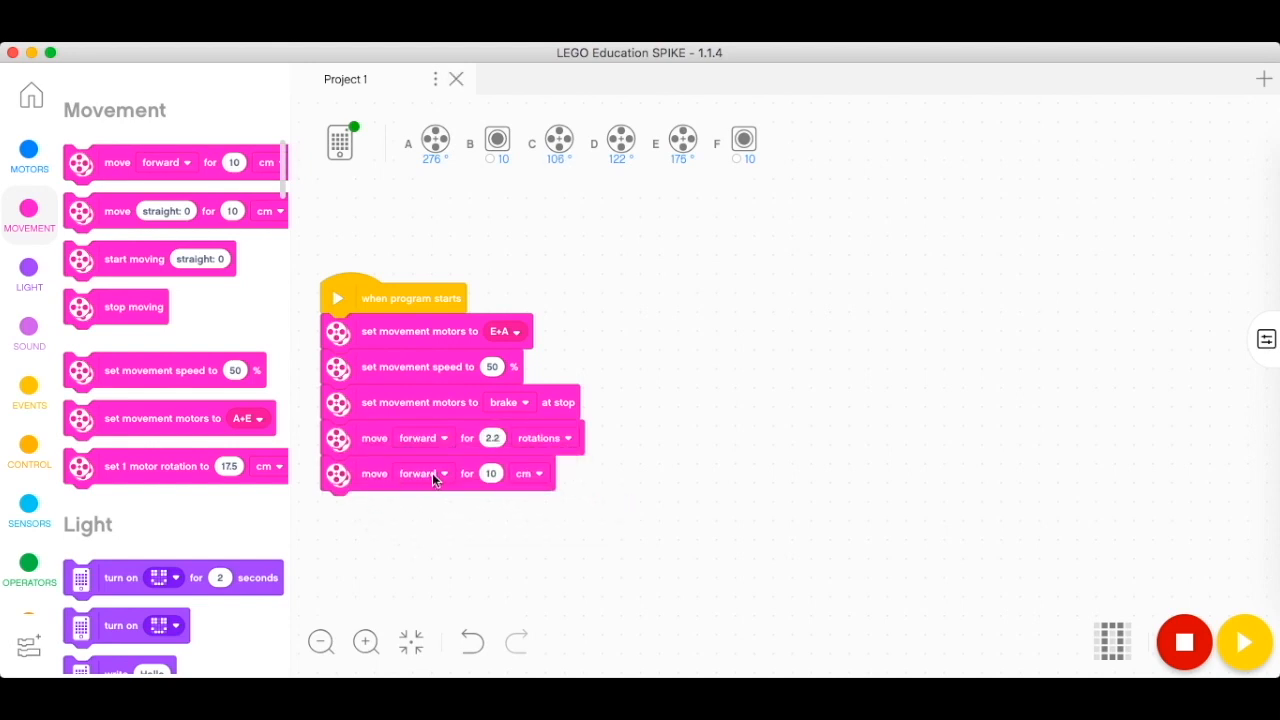
left_click(425, 473)
type("2.2")
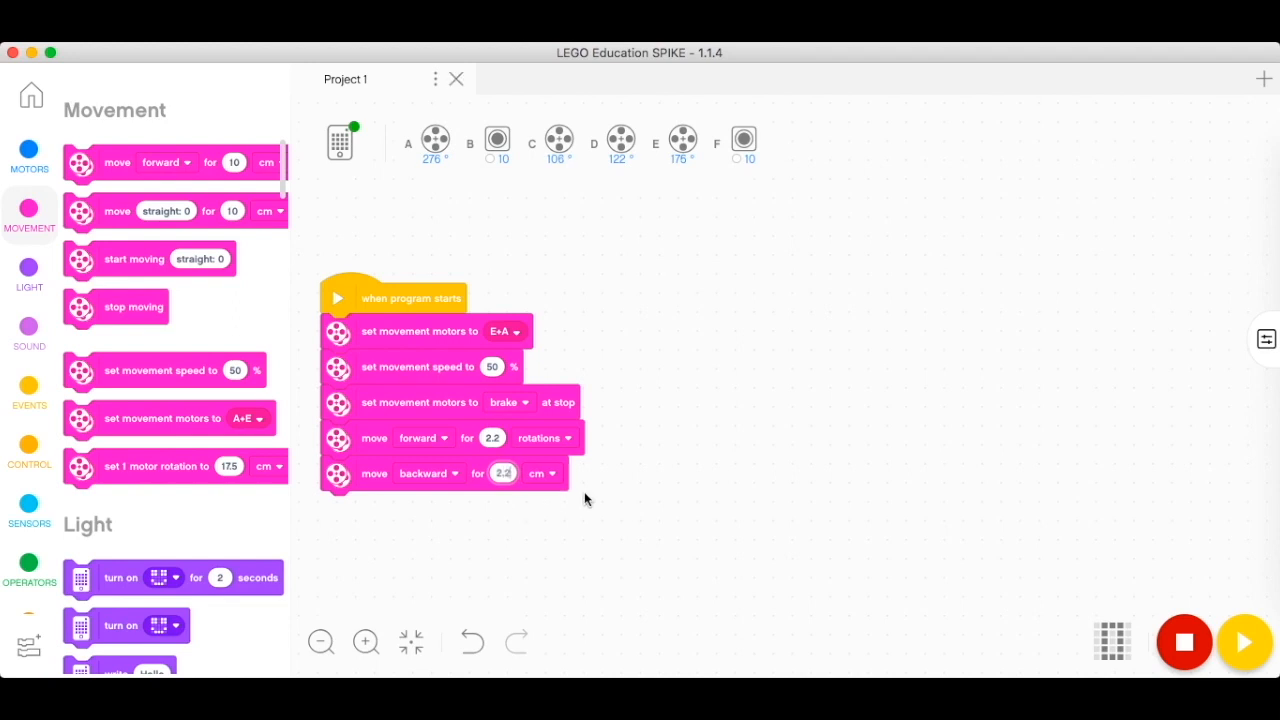
left_click(542, 473)
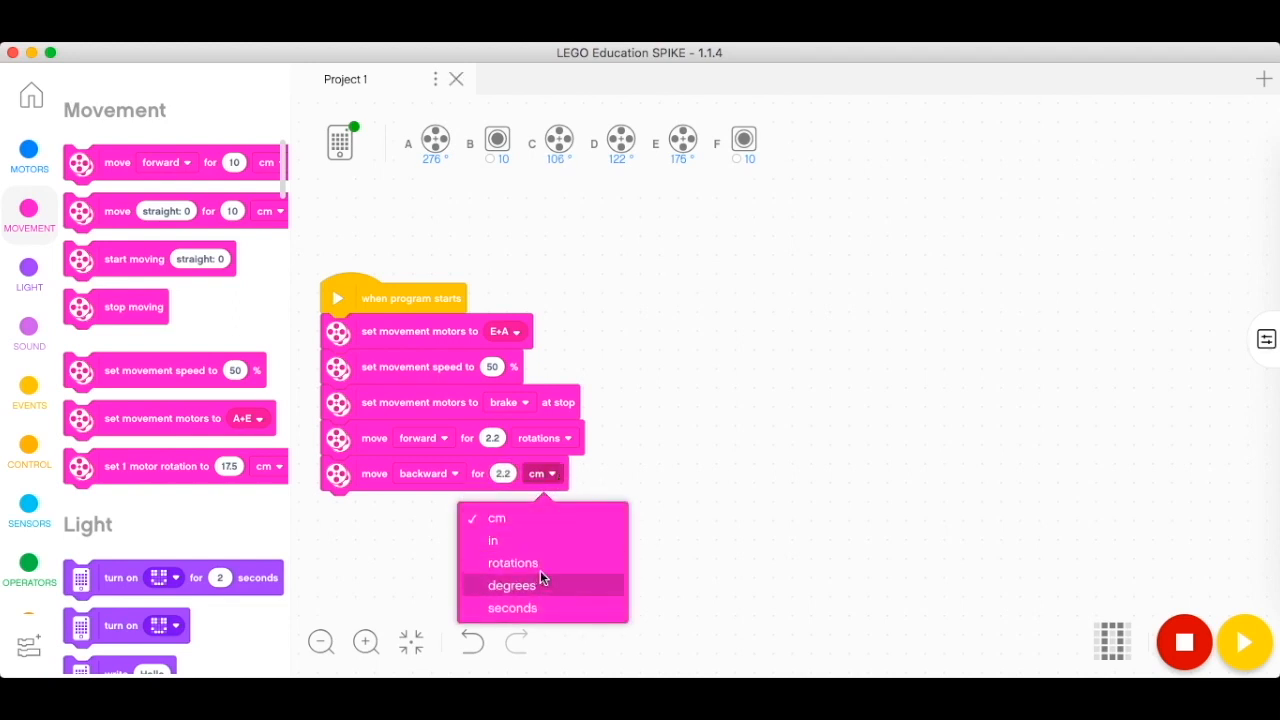
left_click(512, 562)
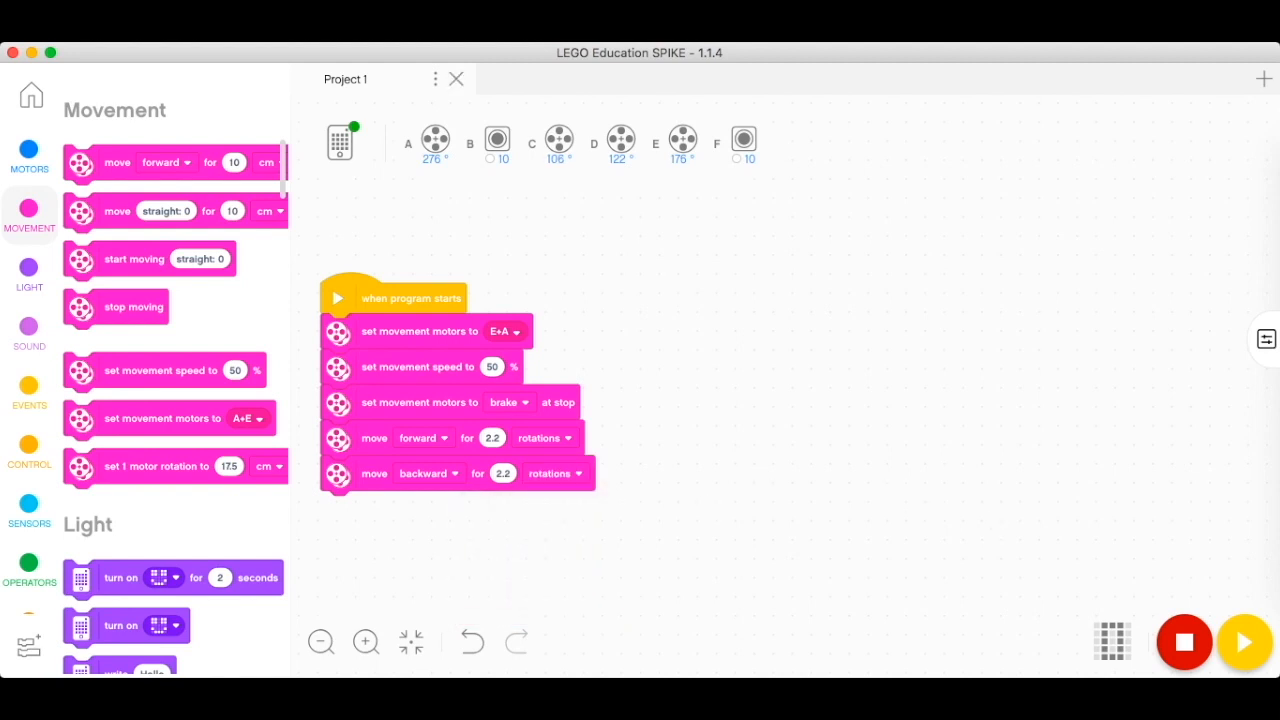
Step: Confirm download mode in the hub panel and press Play to run Project 1
left_click(1111, 641)
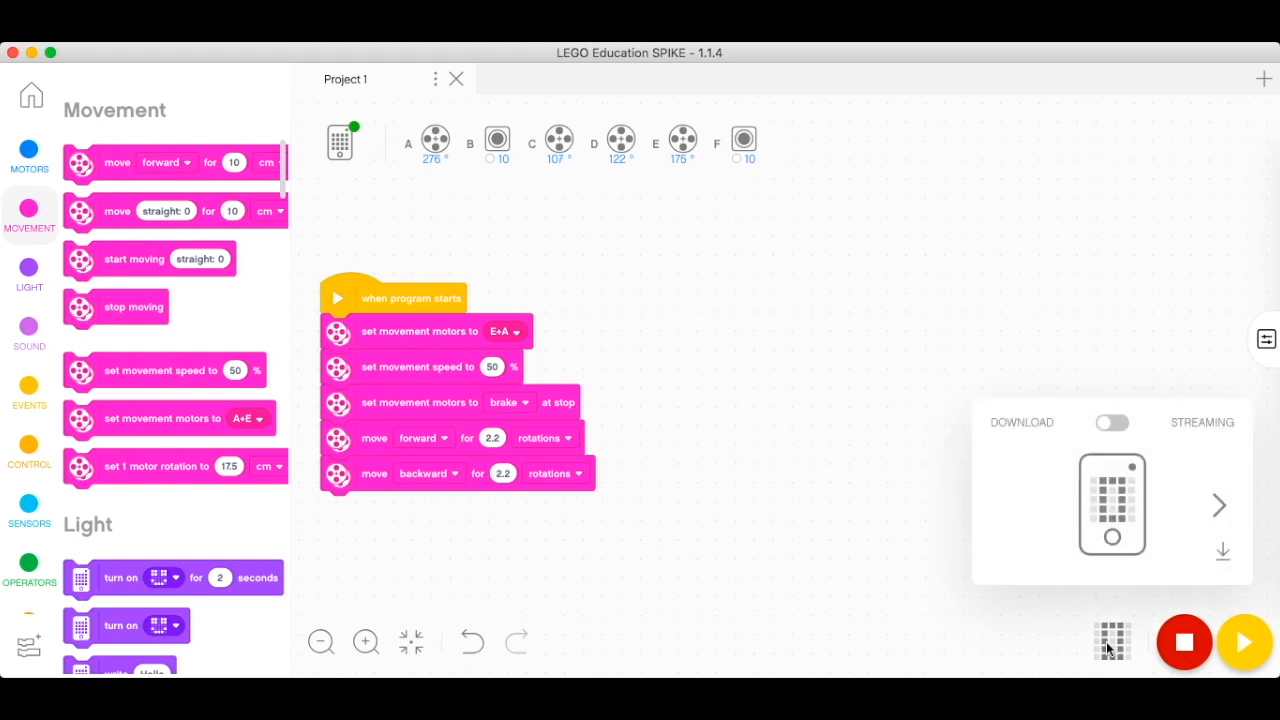
mouse_move(1015, 473)
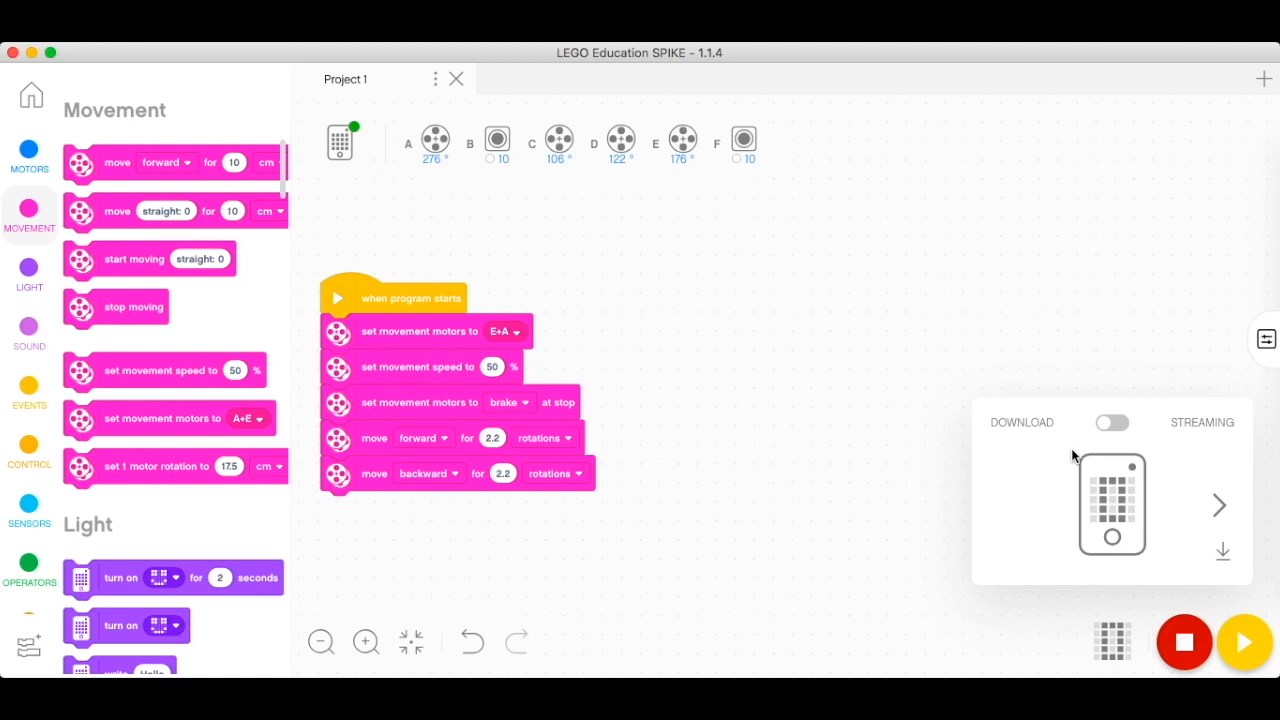
mouse_move(1209, 440)
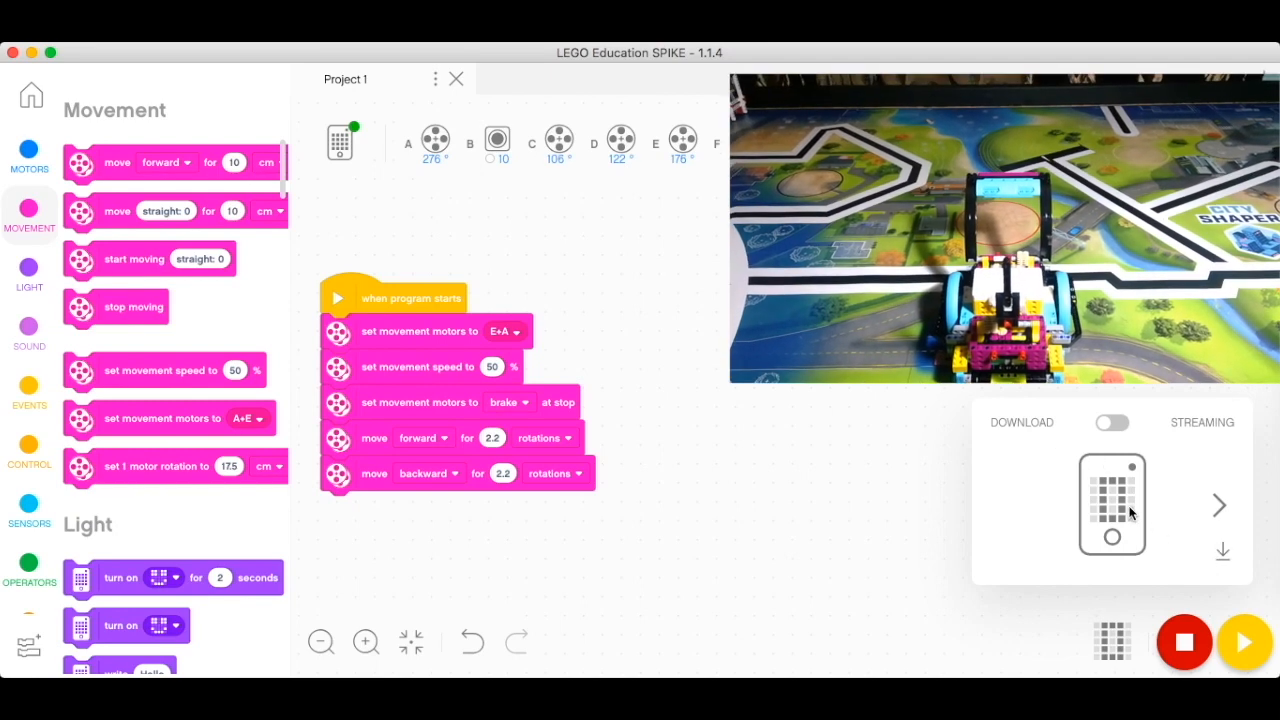
left_click(1243, 642)
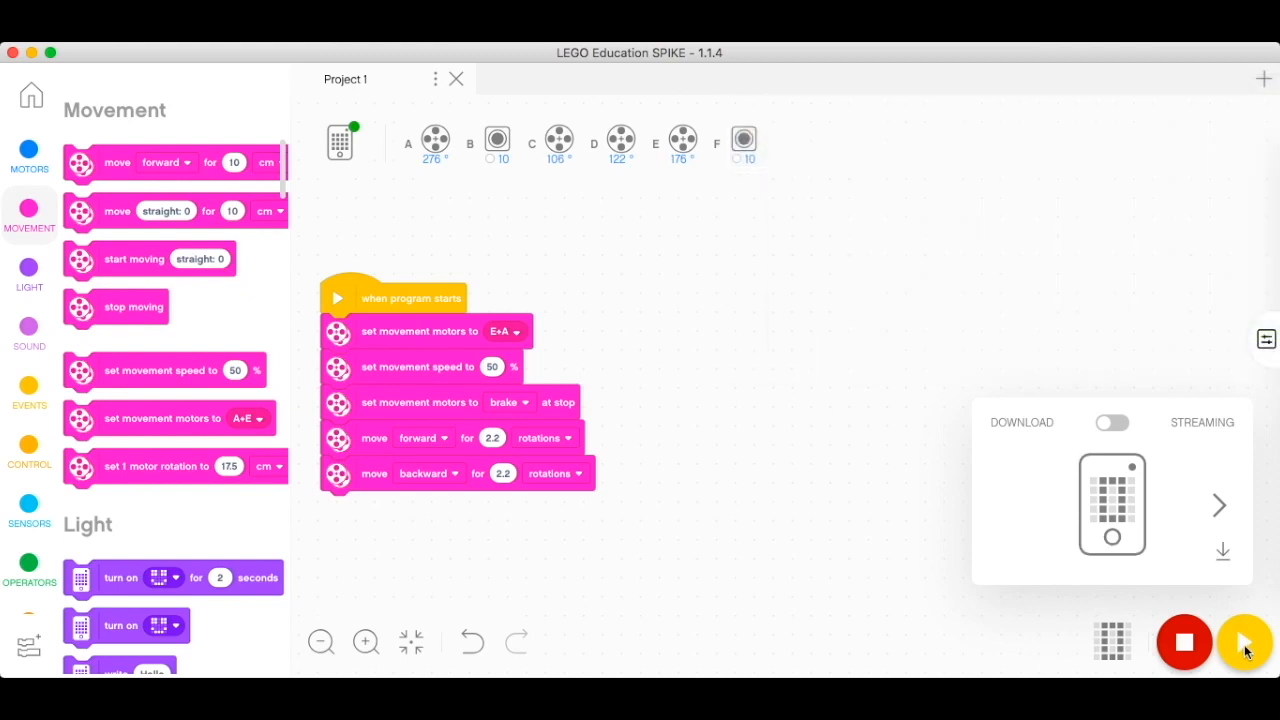
left_click(1245, 642)
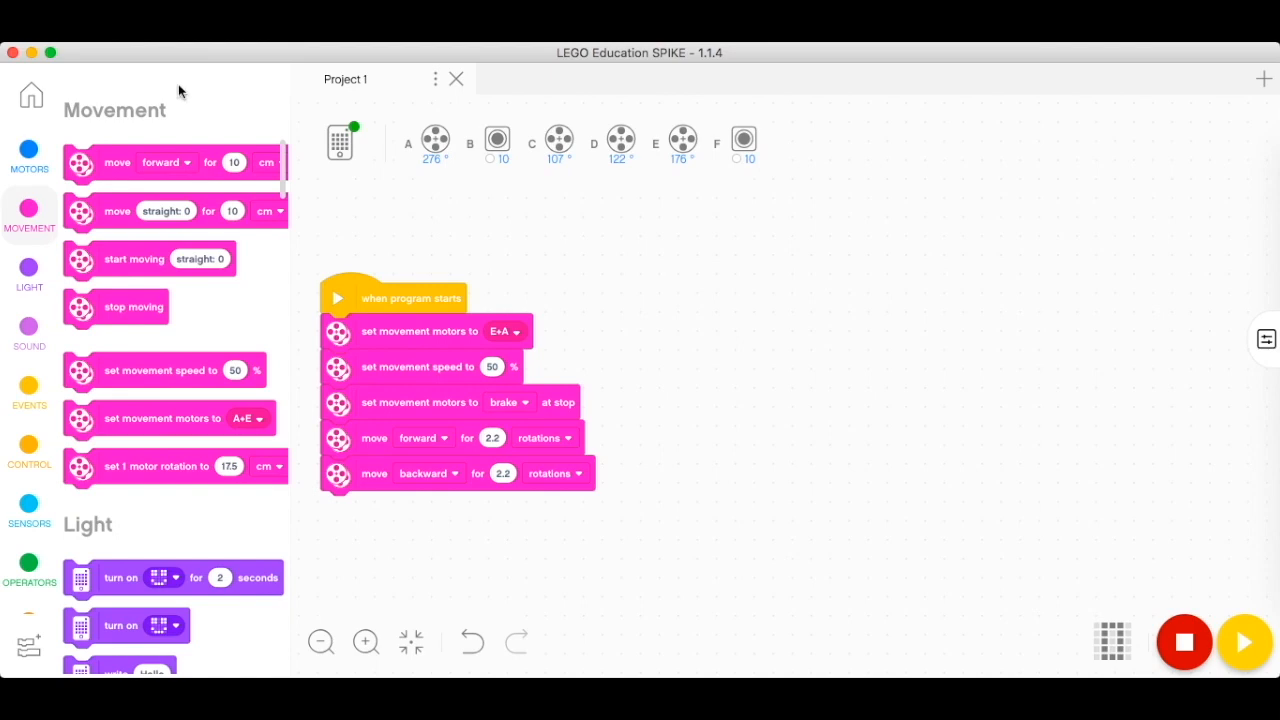
Step: Visit the home screen, return to Project 1, then create the new Project 2 tab
left_click(30, 95)
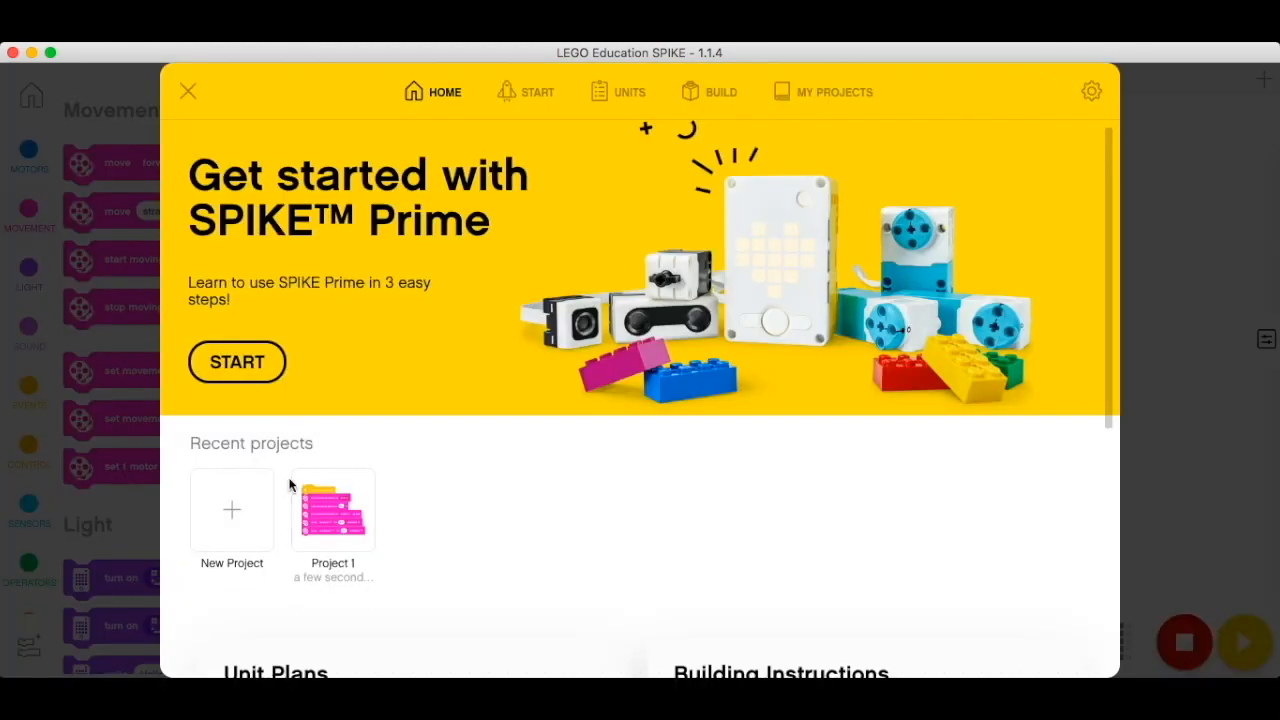
mouse_move(322, 398)
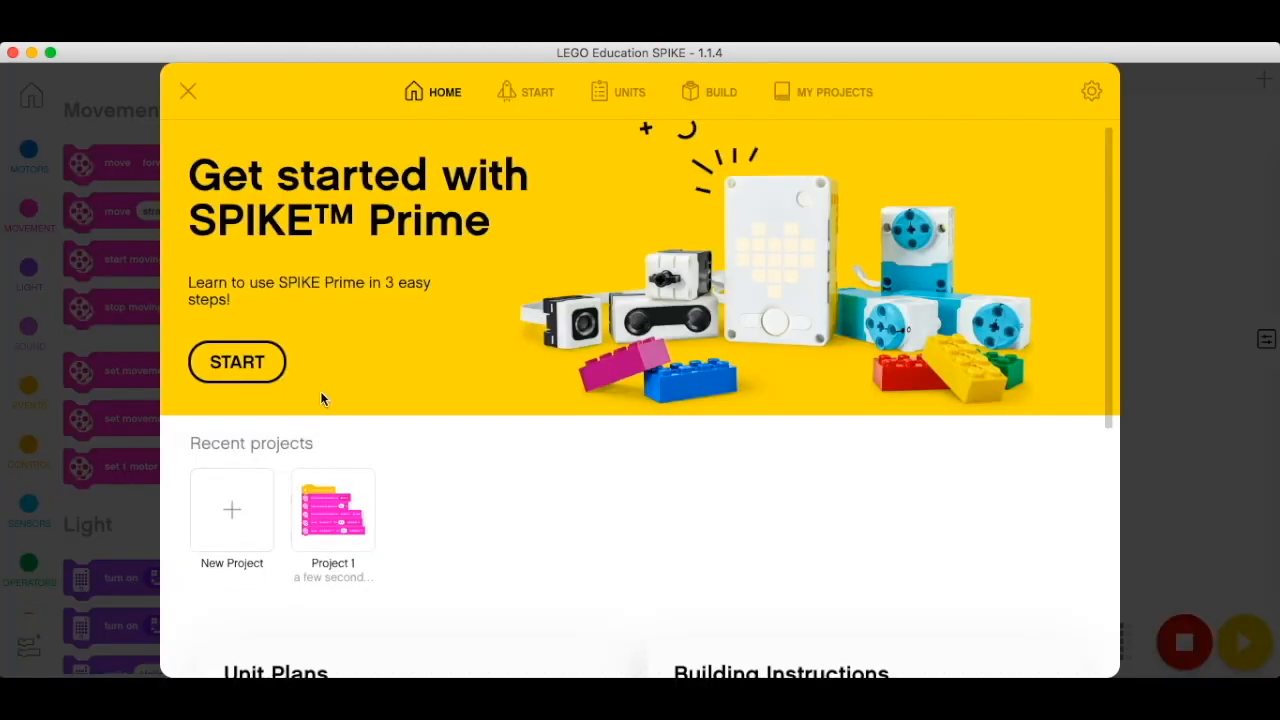
left_click(332, 510)
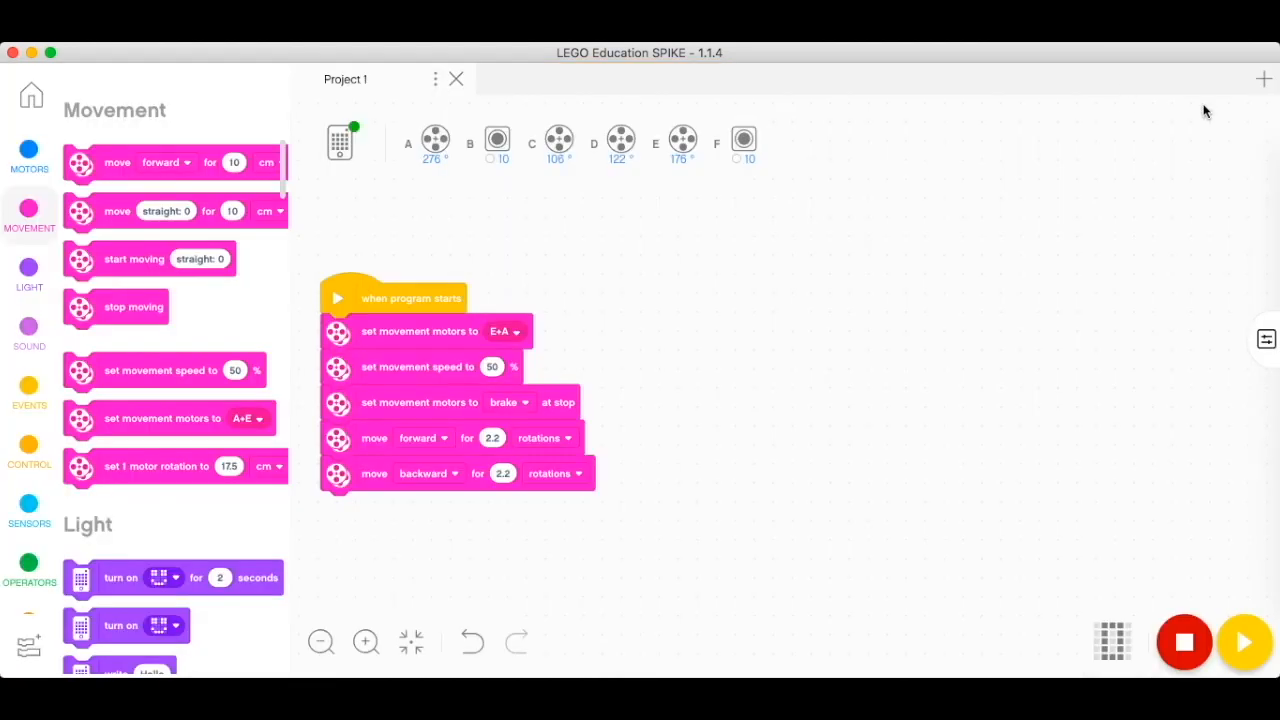
left_click(1263, 78)
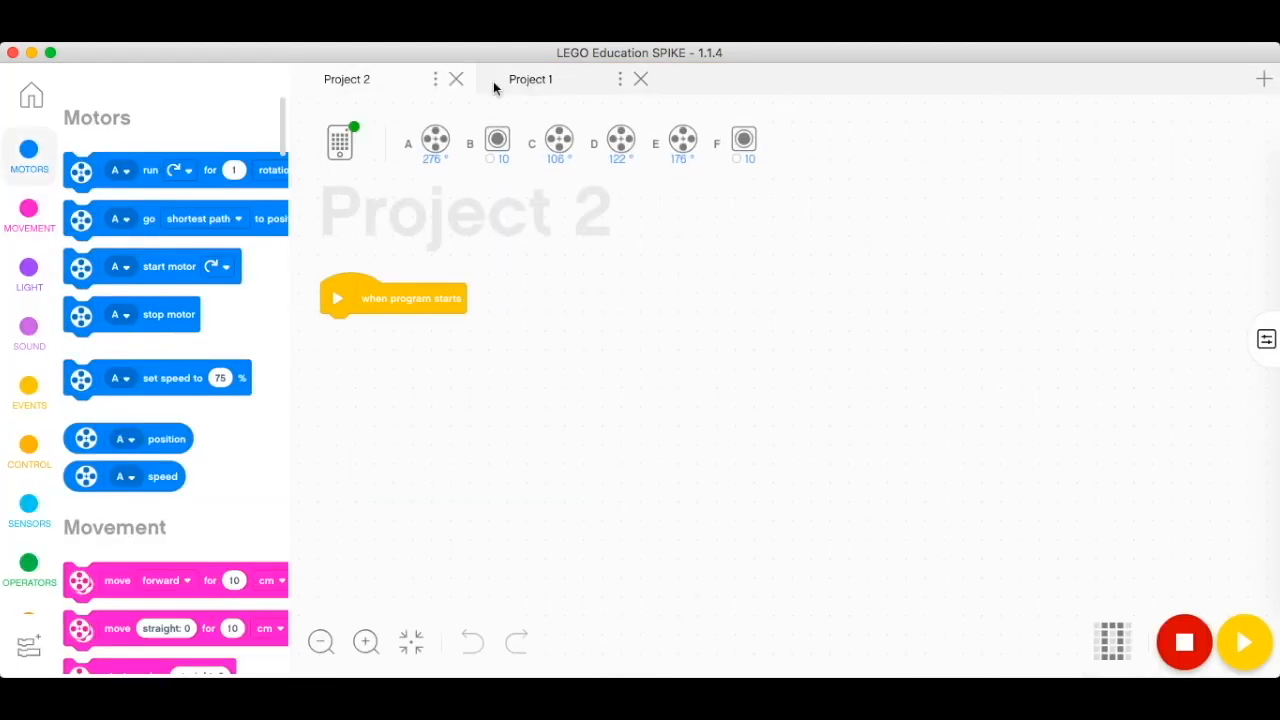
mouse_move(403, 178)
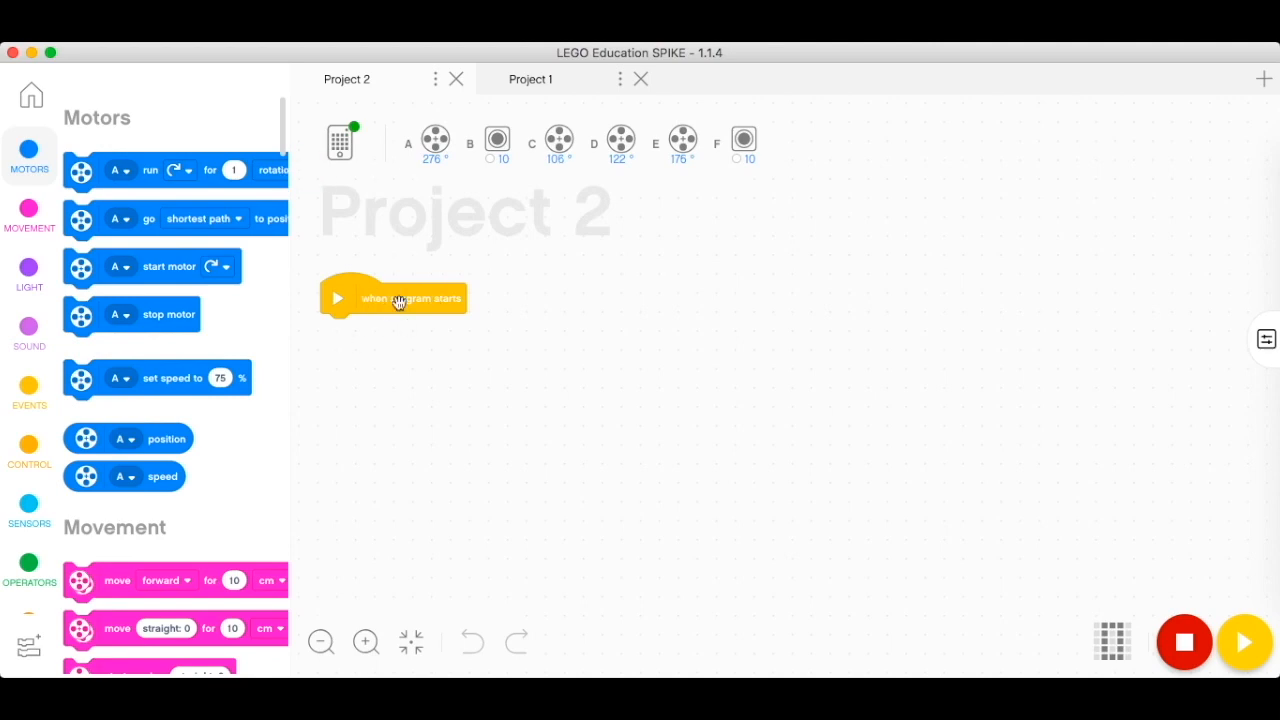
Step: Add blocks setting movement motors to E+A, speed to 30%, and brake at stop
left_click(29, 215)
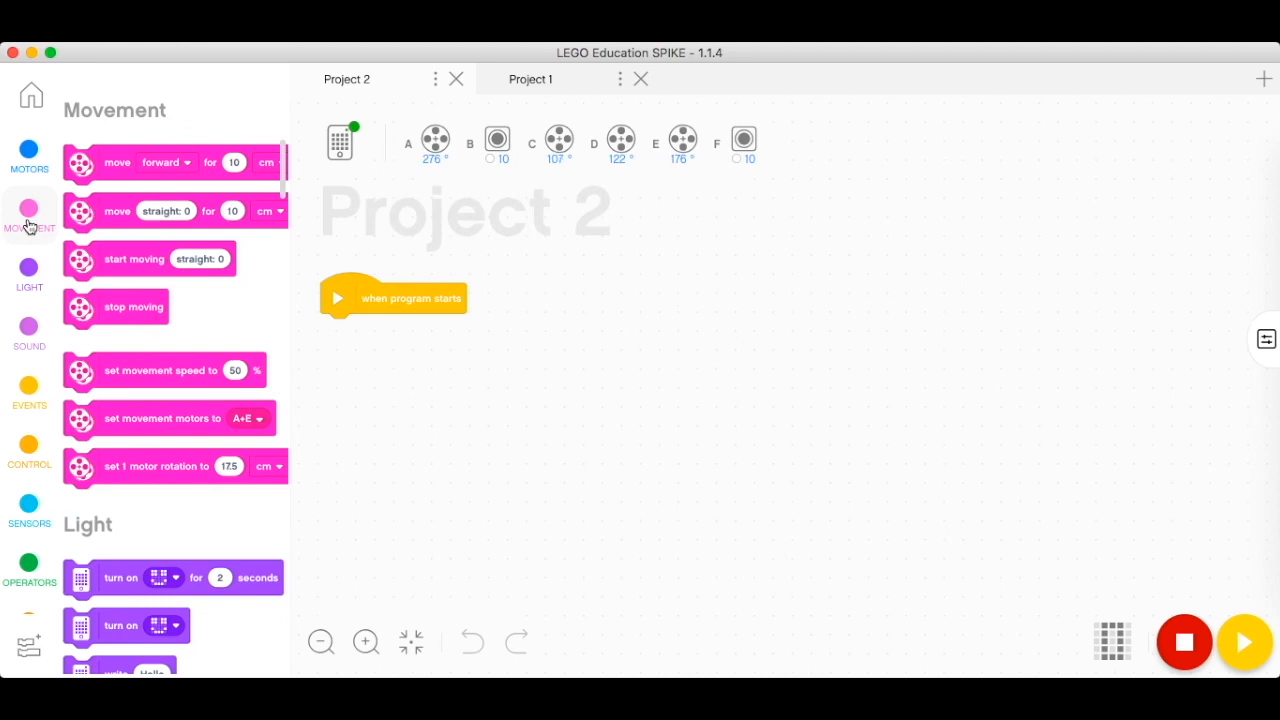
left_click_drag(165, 418, 418, 331)
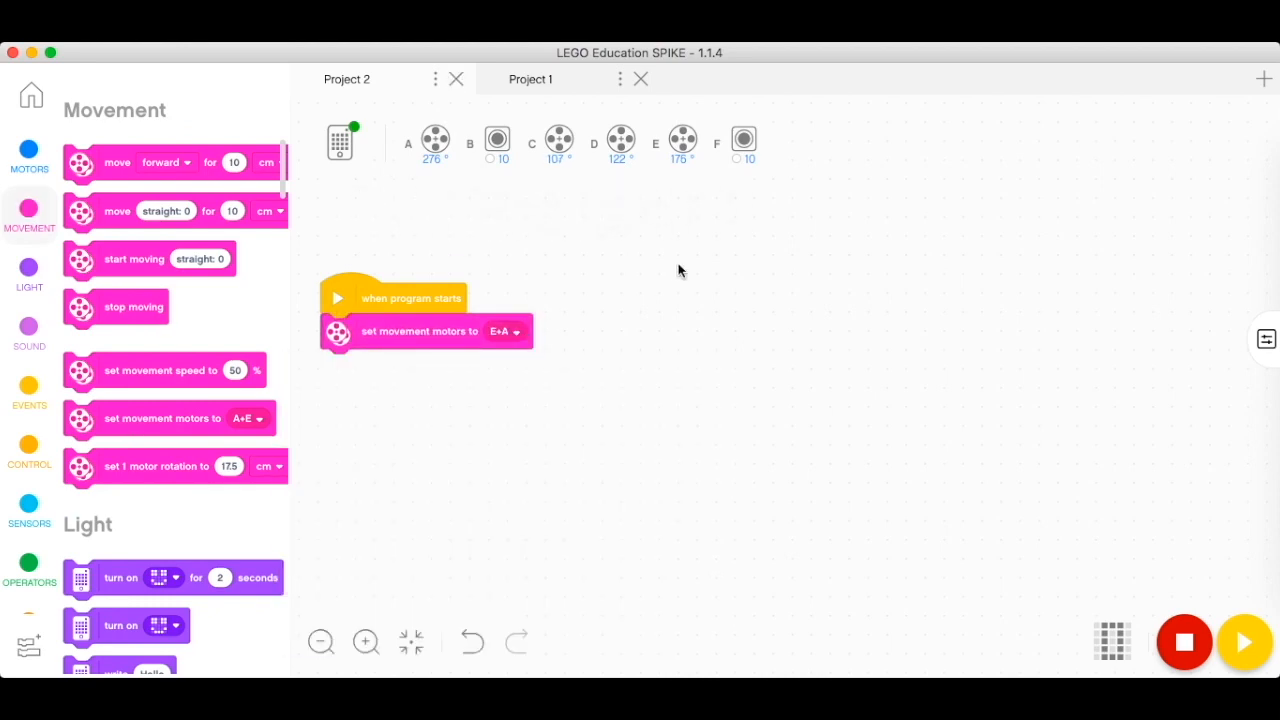
left_click_drag(175, 370, 420, 366)
type("30")
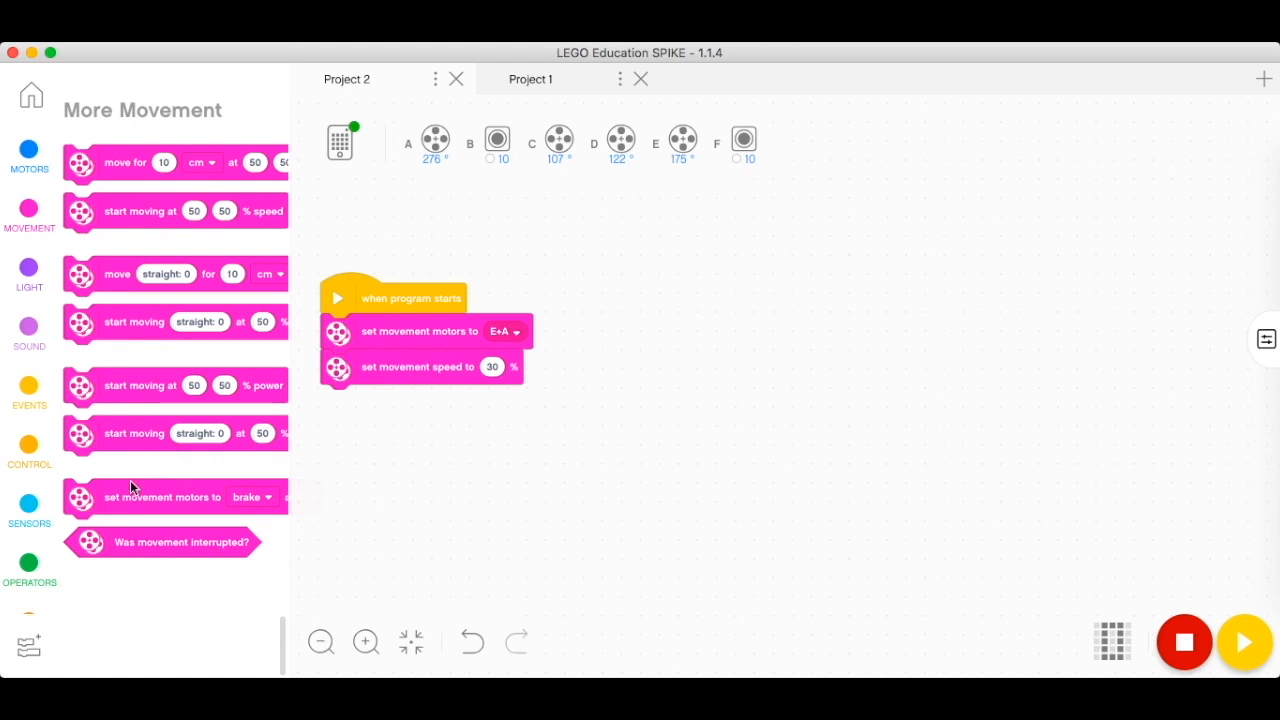
left_click_drag(180, 497, 450, 402)
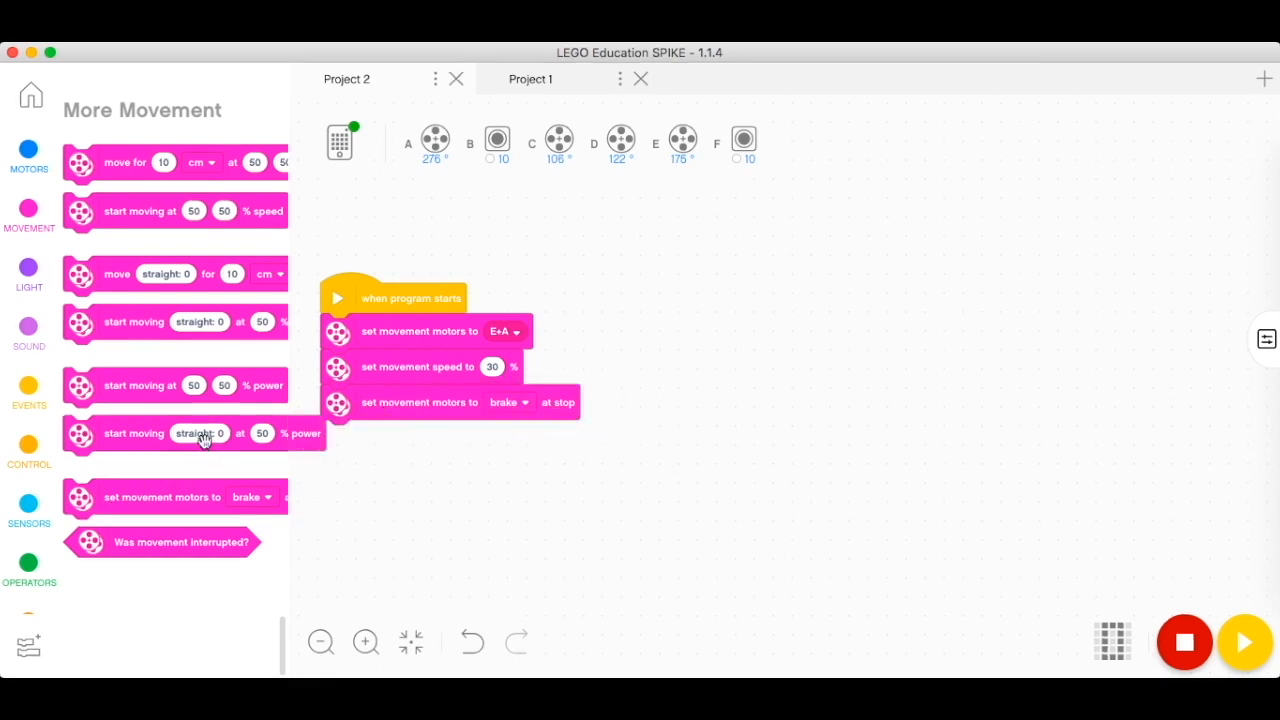
left_click(29, 155)
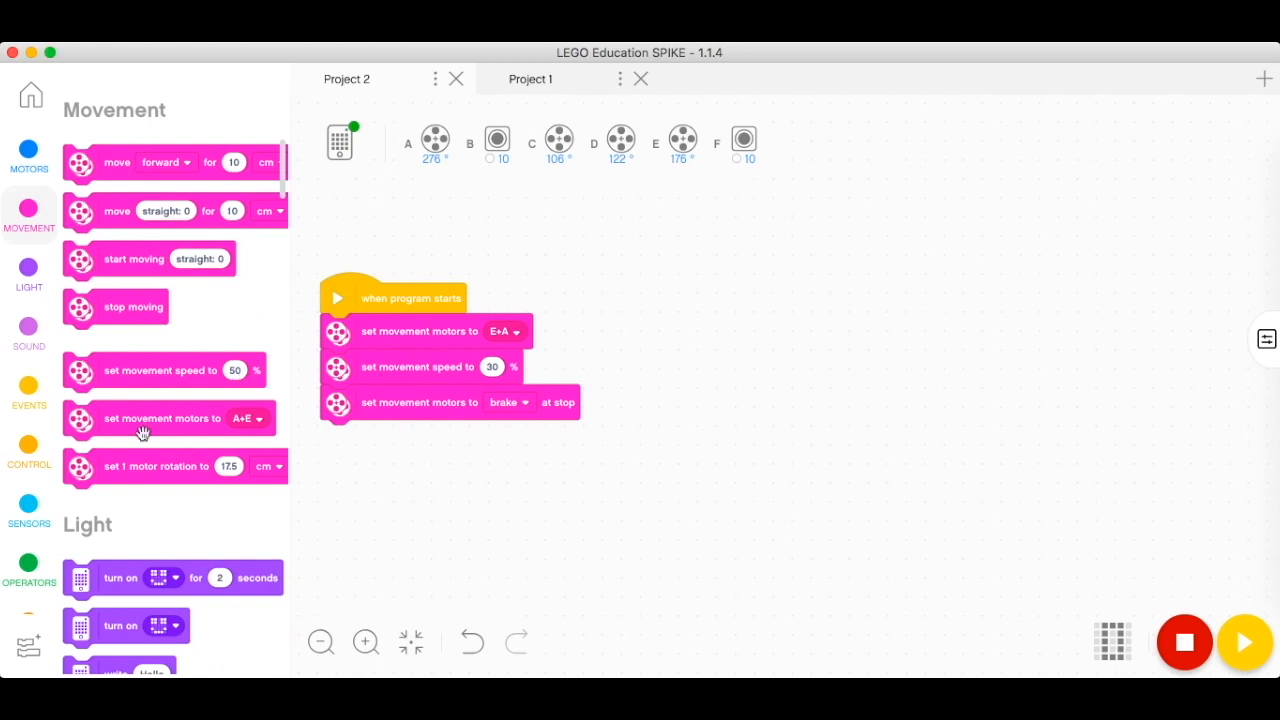
mouse_move(120, 342)
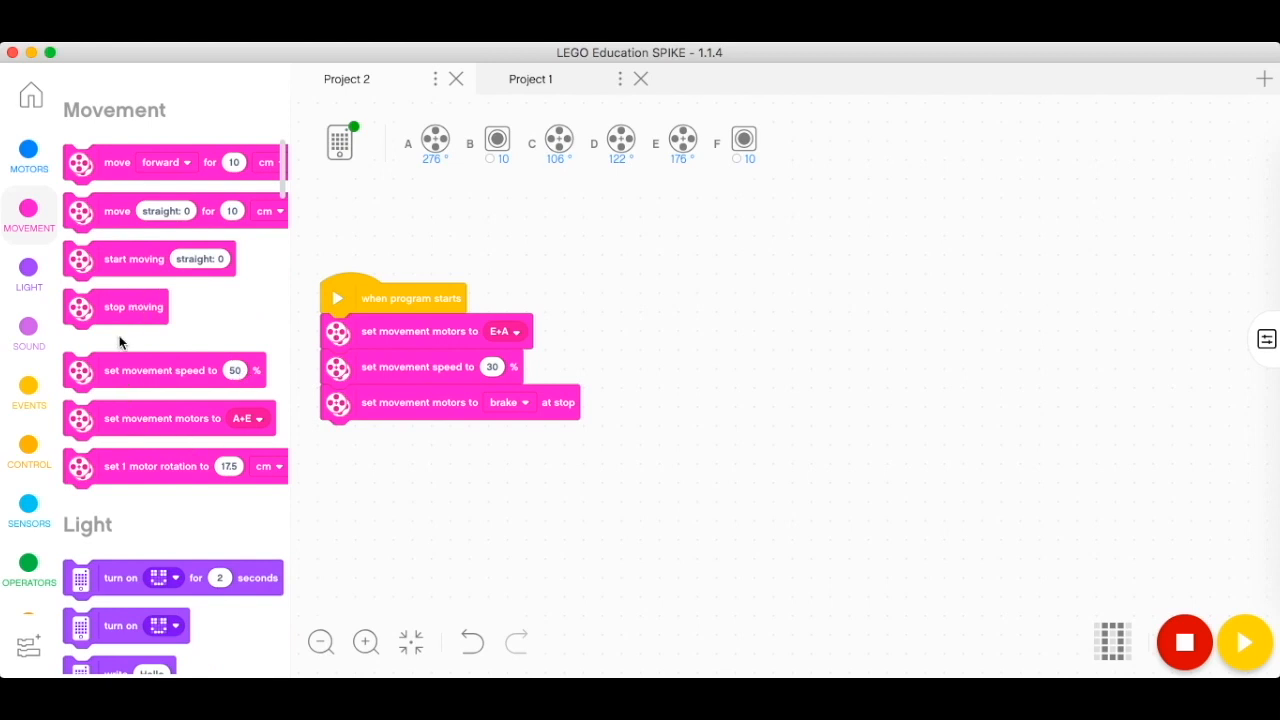
mouse_move(107, 218)
type("30")
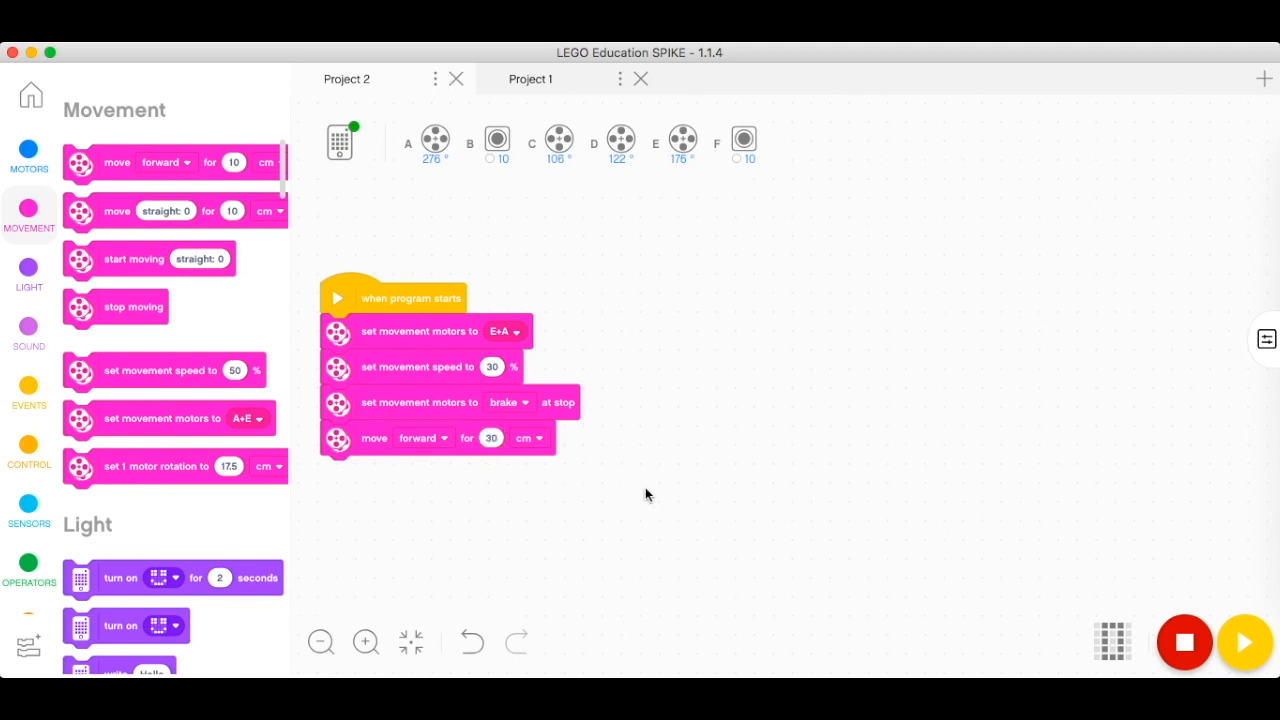
Step: Move the script higher and add a second motor A rotation running counterclockwise
left_click_drag(420, 297, 490, 240)
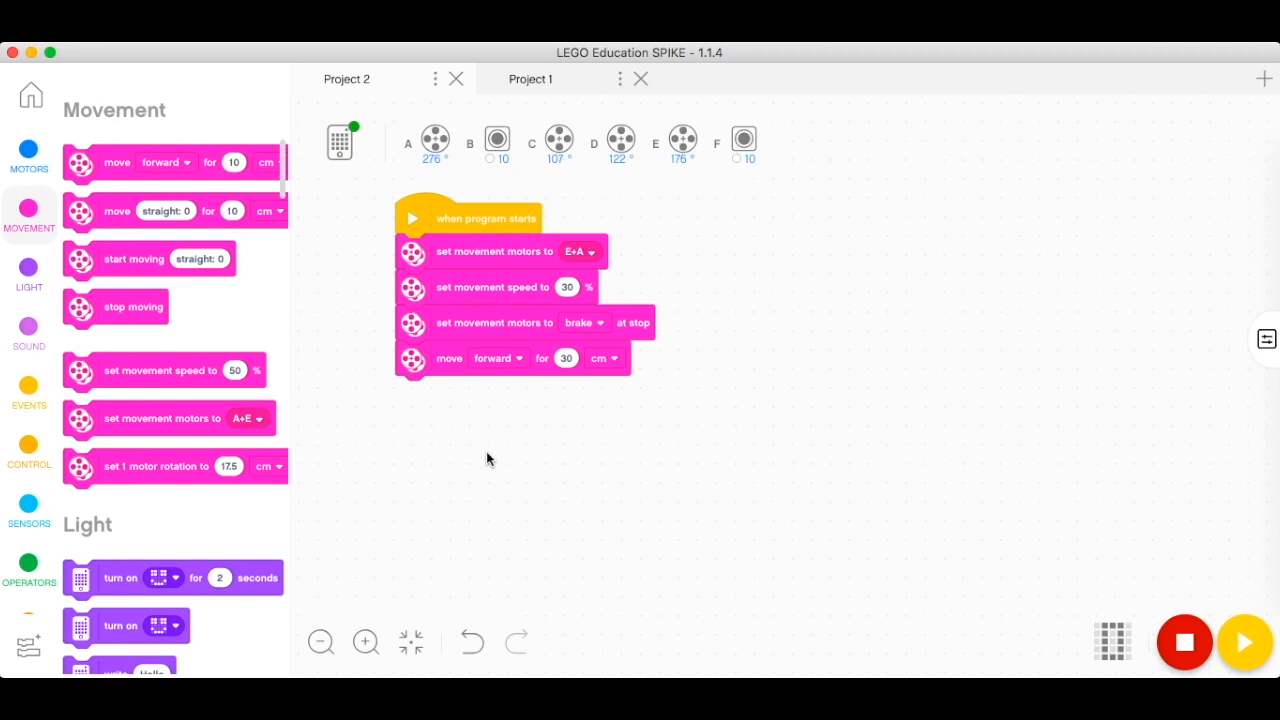
mouse_move(435, 448)
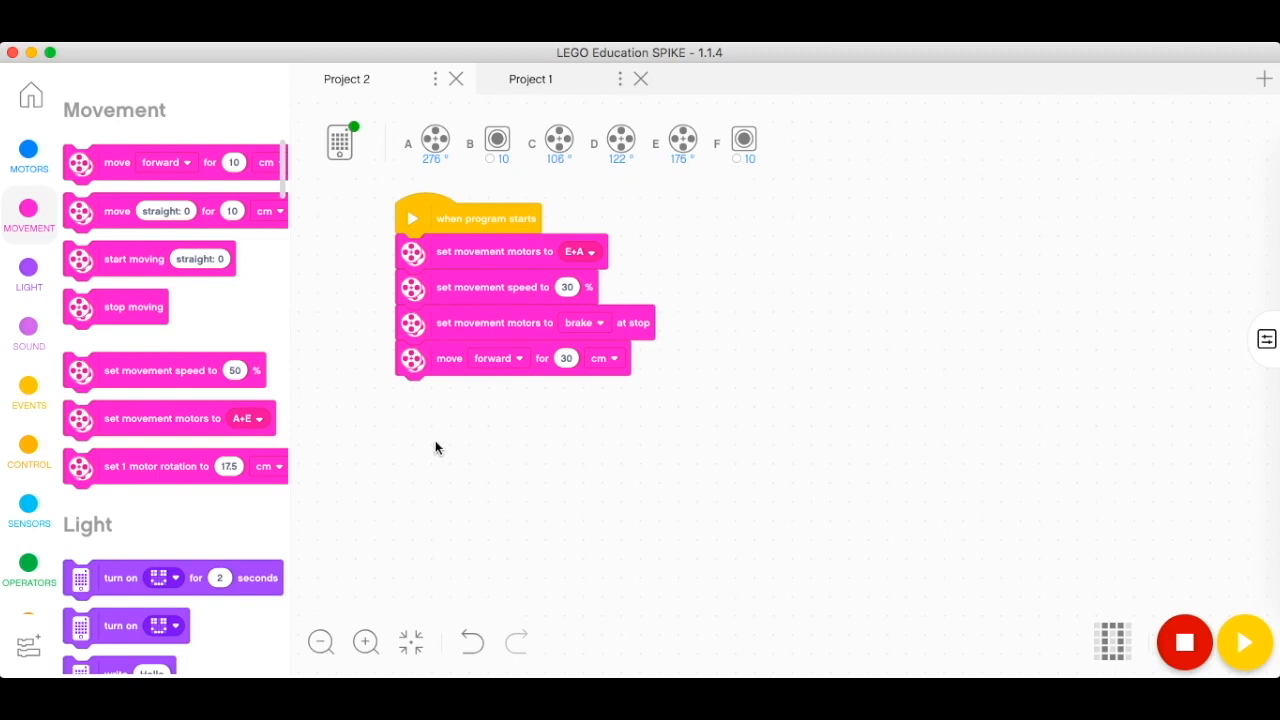
mouse_move(29, 150)
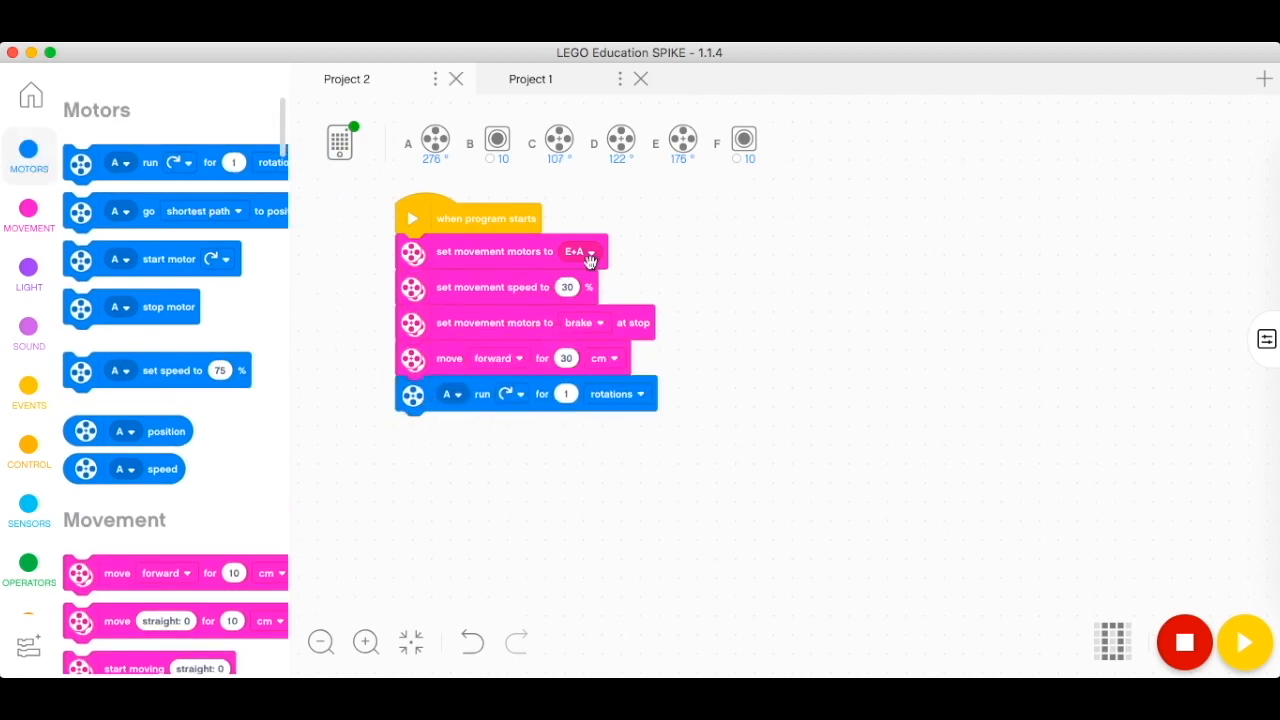
mouse_move(460, 400)
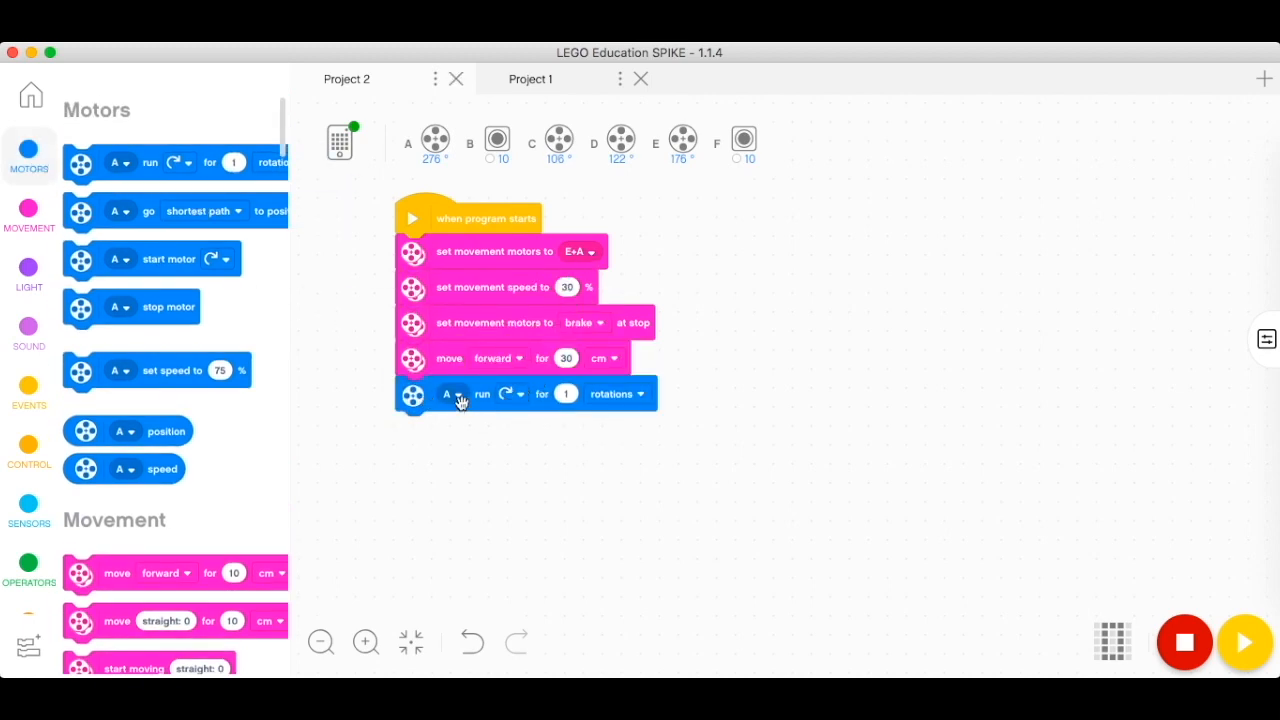
mouse_move(519, 400)
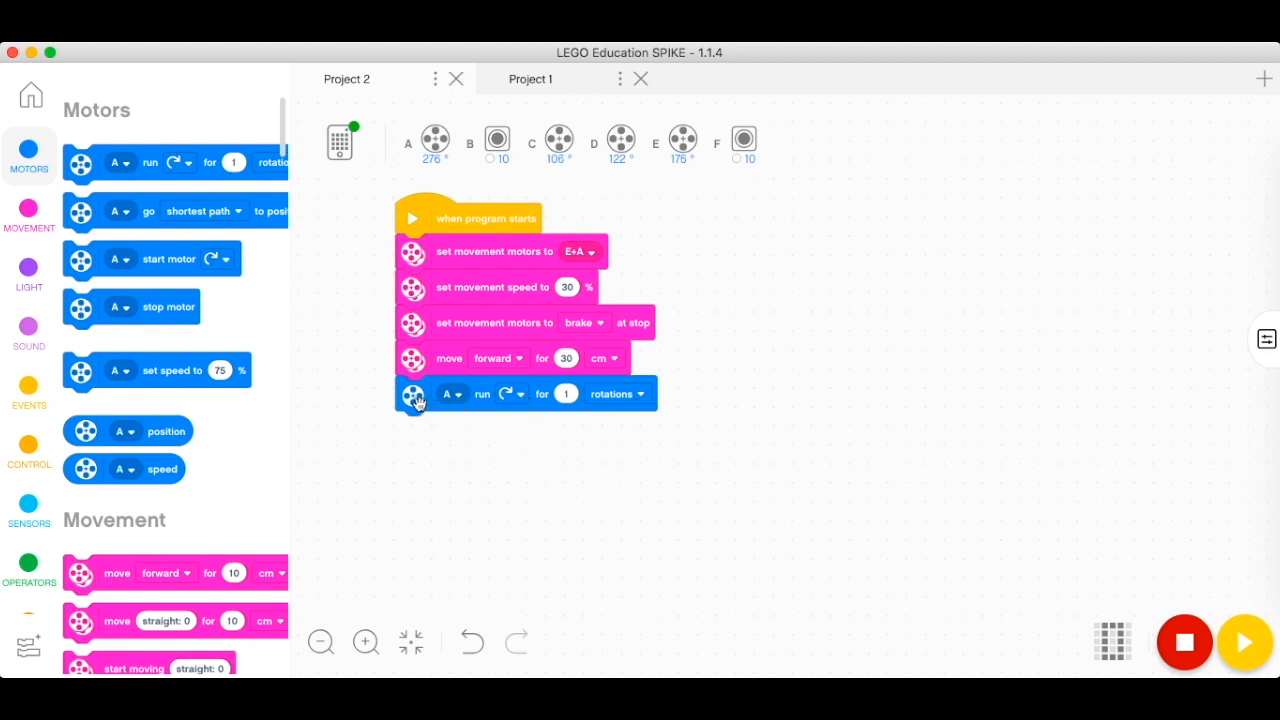
left_click_drag(415, 393, 460, 453)
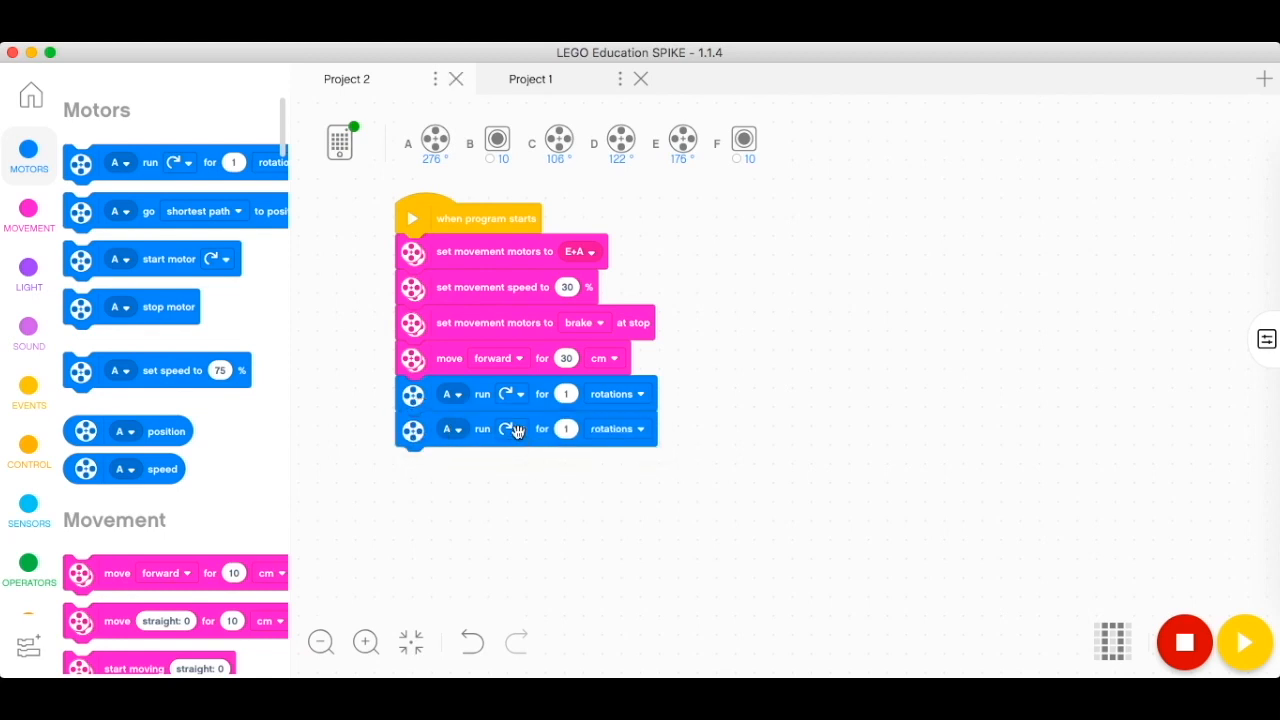
left_click(509, 429)
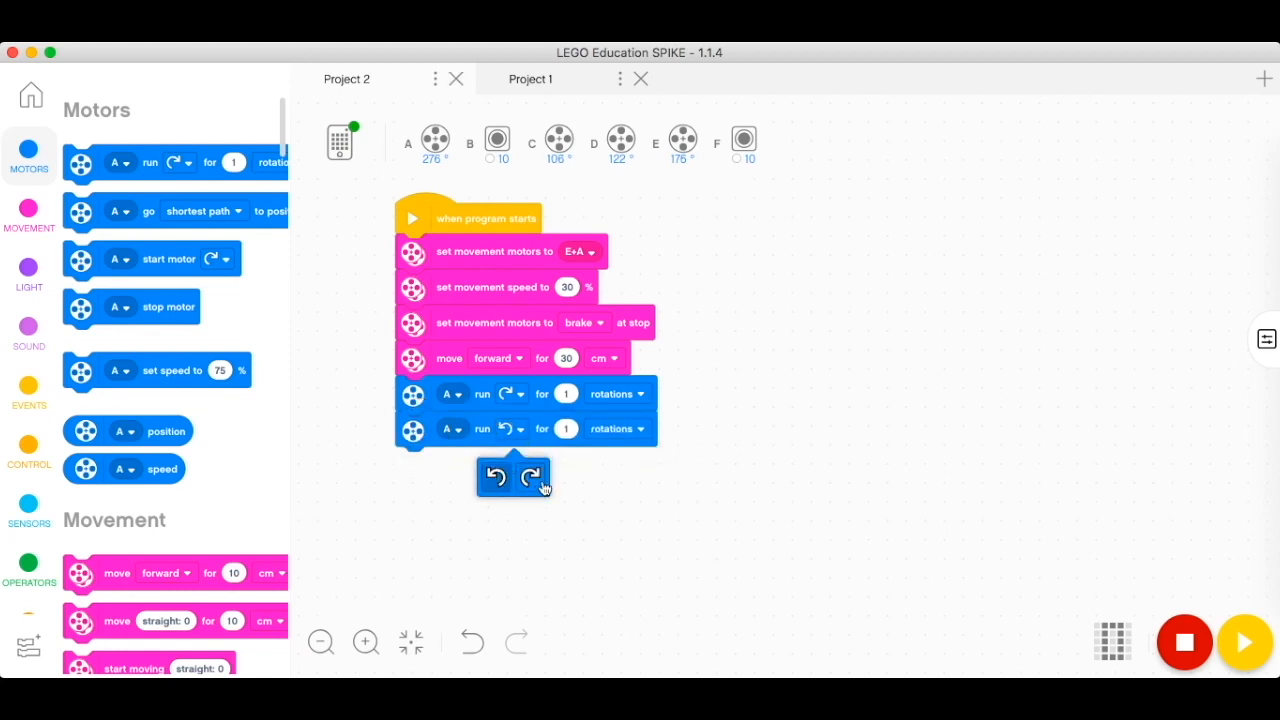
mouse_move(388, 314)
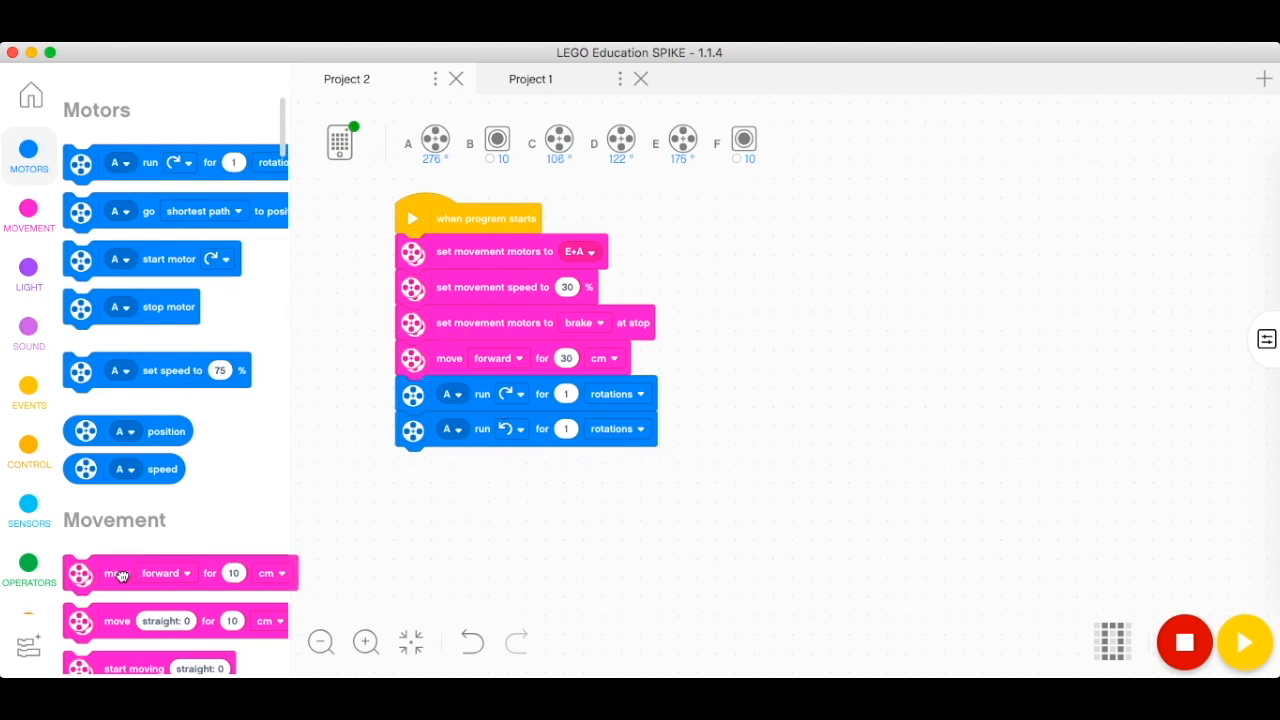
Step: Make the new move go backward 5 cm and add motor E rotation blocks after it
left_click(516, 464)
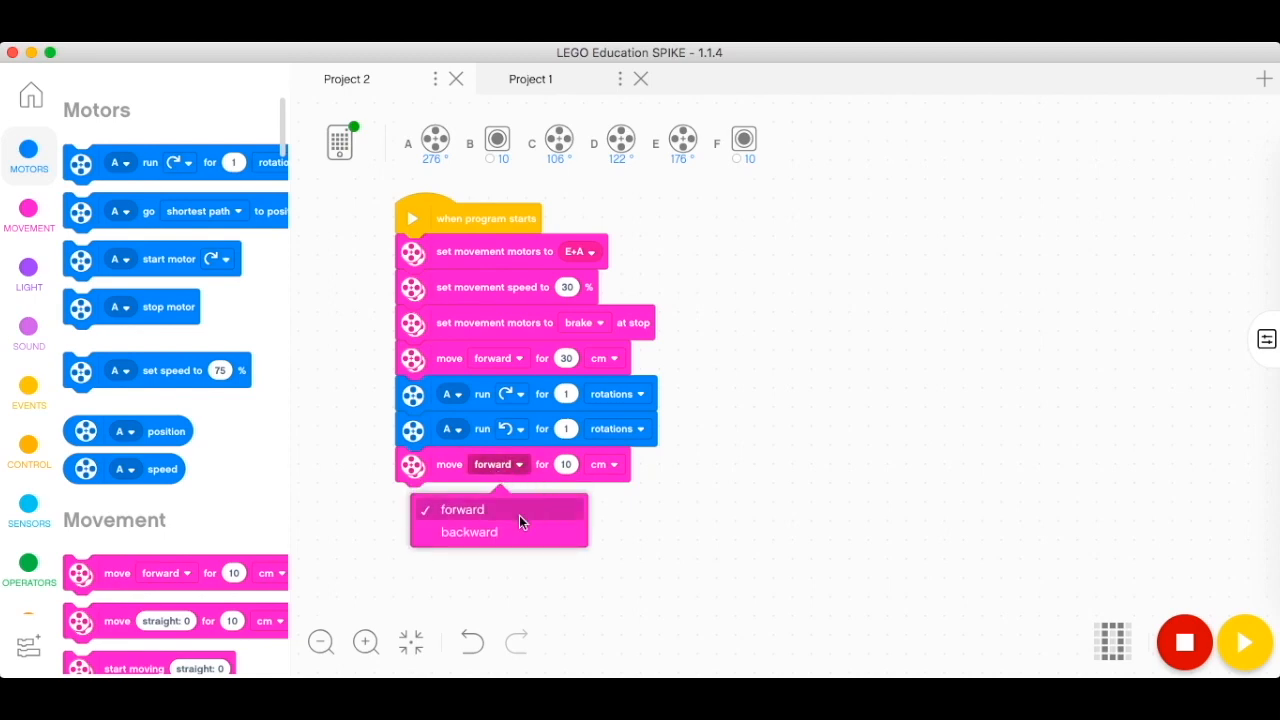
left_click(468, 532)
type("5")
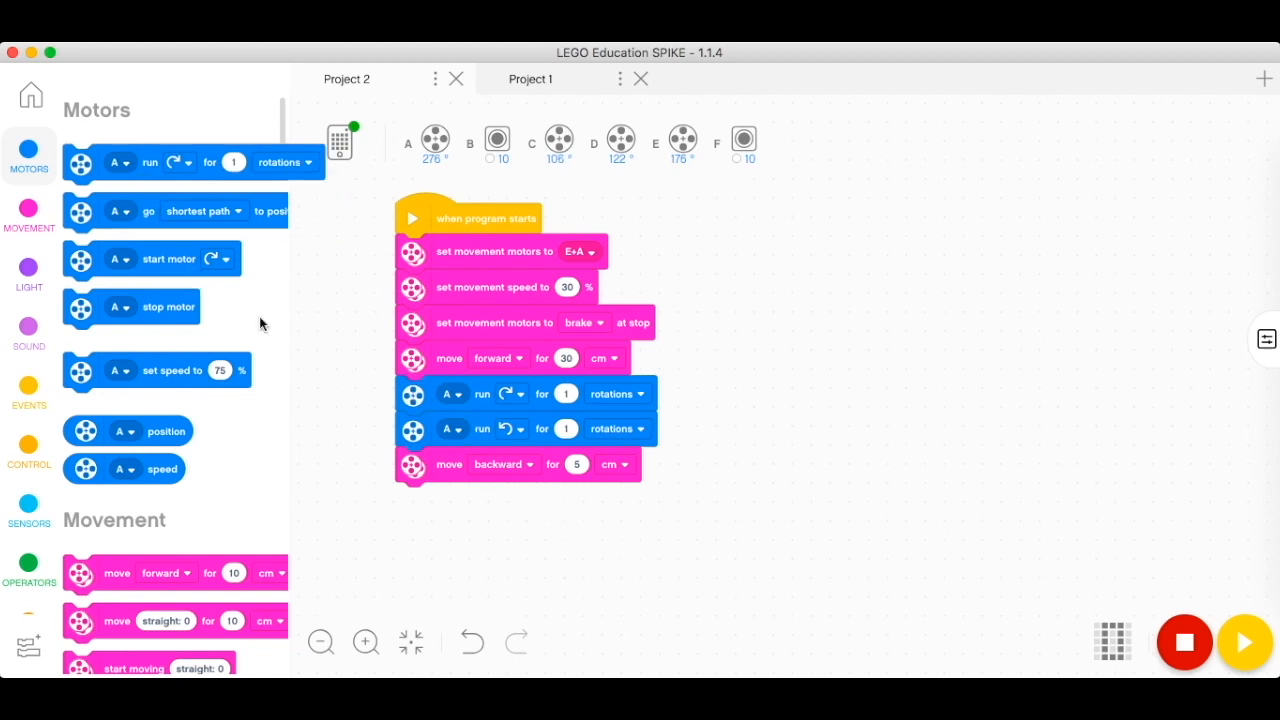
left_click_drag(175, 162, 527, 500)
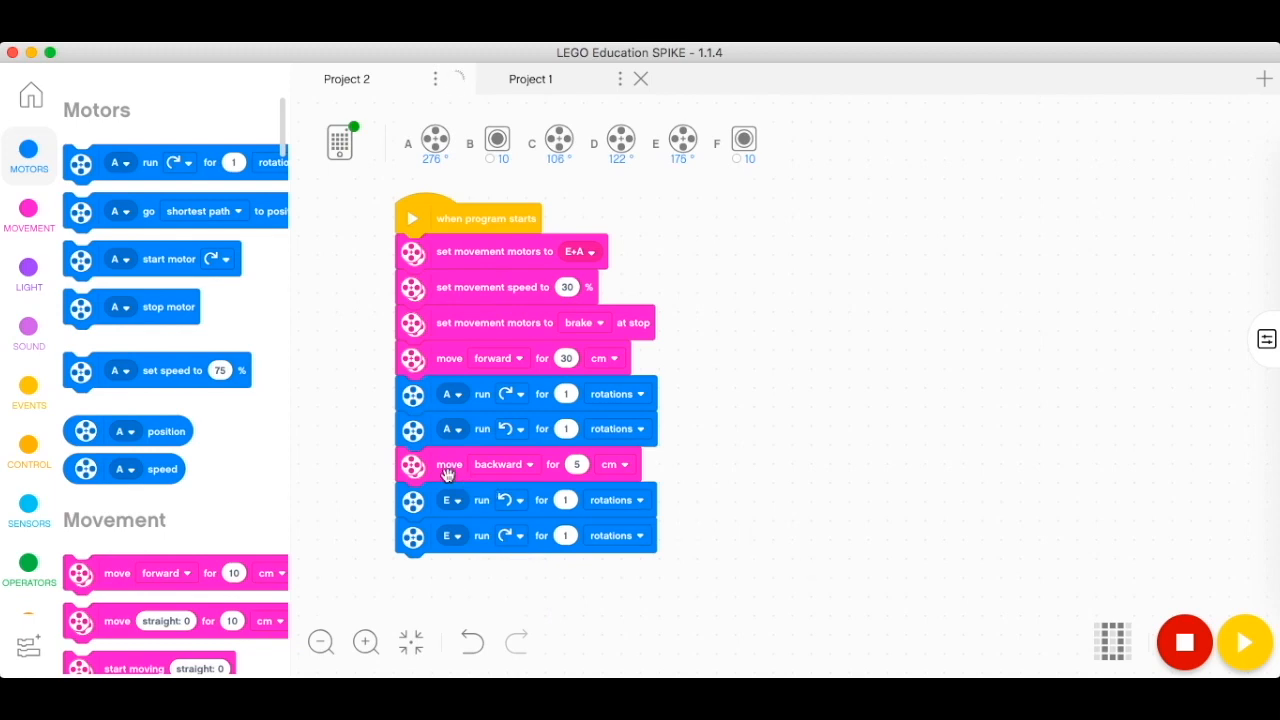
scroll("down", 3)
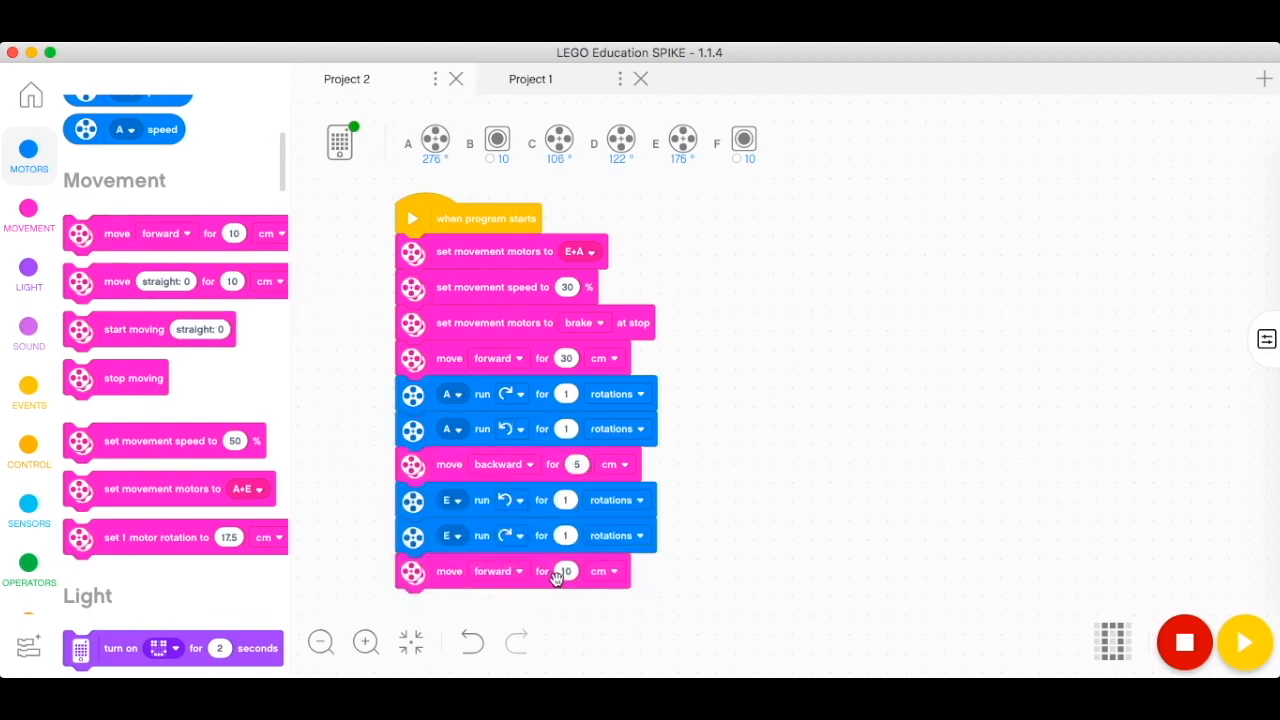
Step: Make Project 2's final move go backward 20 cm and open the hub's download options
left_click(498, 571)
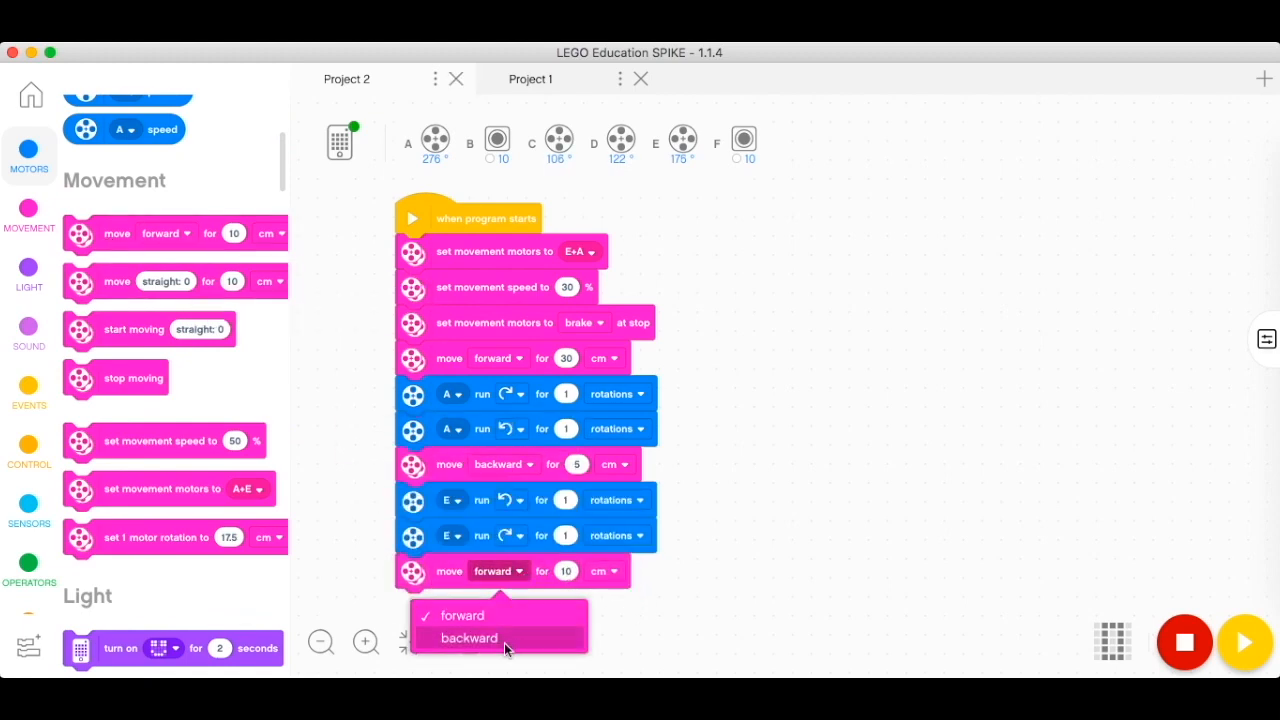
left_click(469, 638)
type("20")
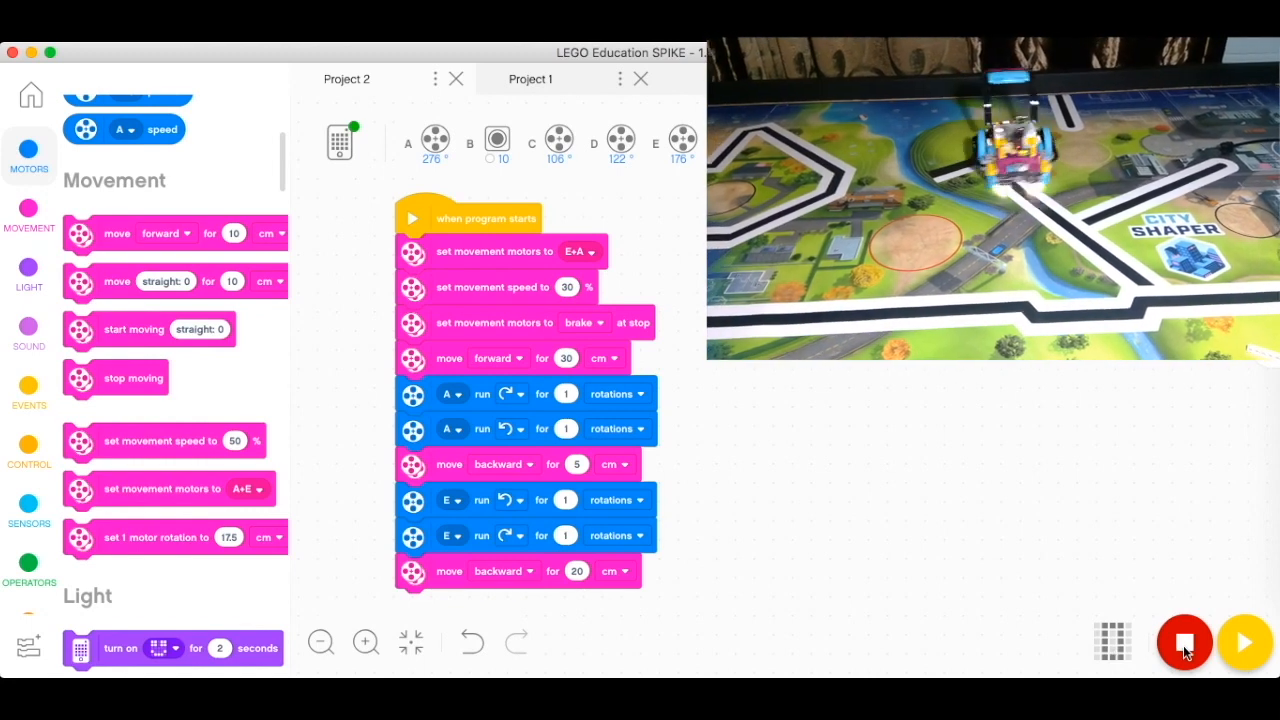
left_click(1112, 641)
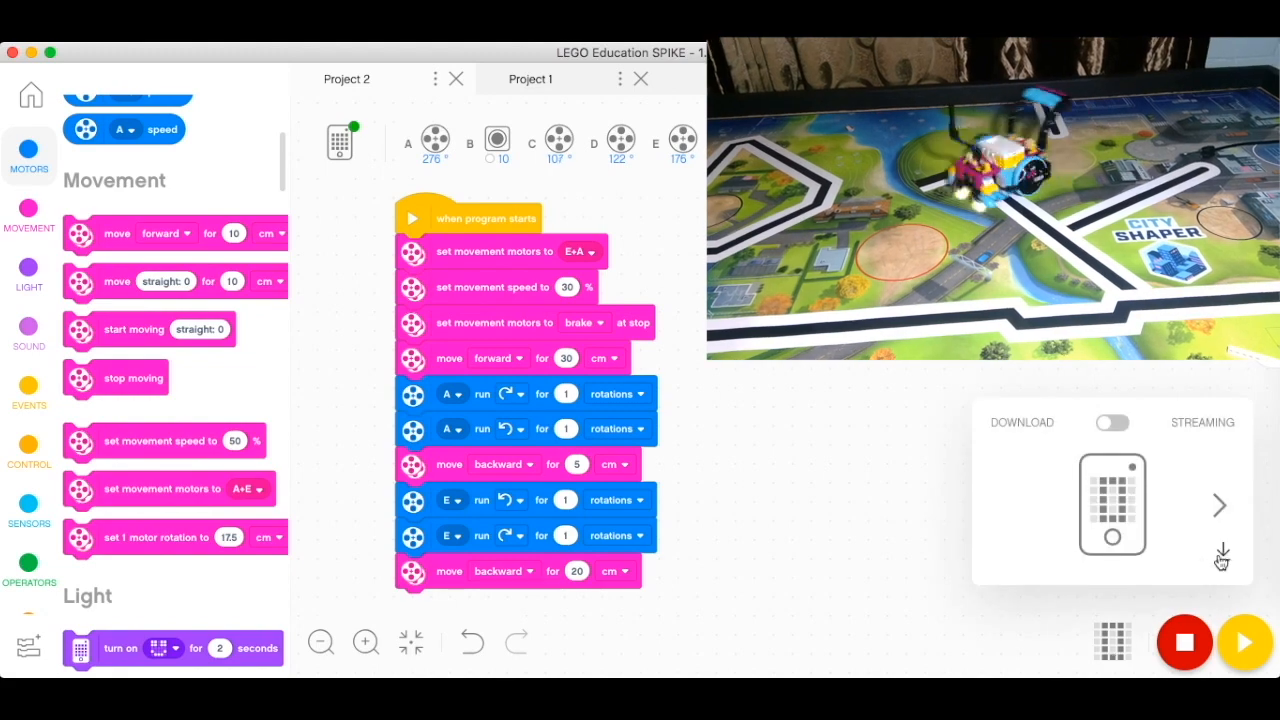